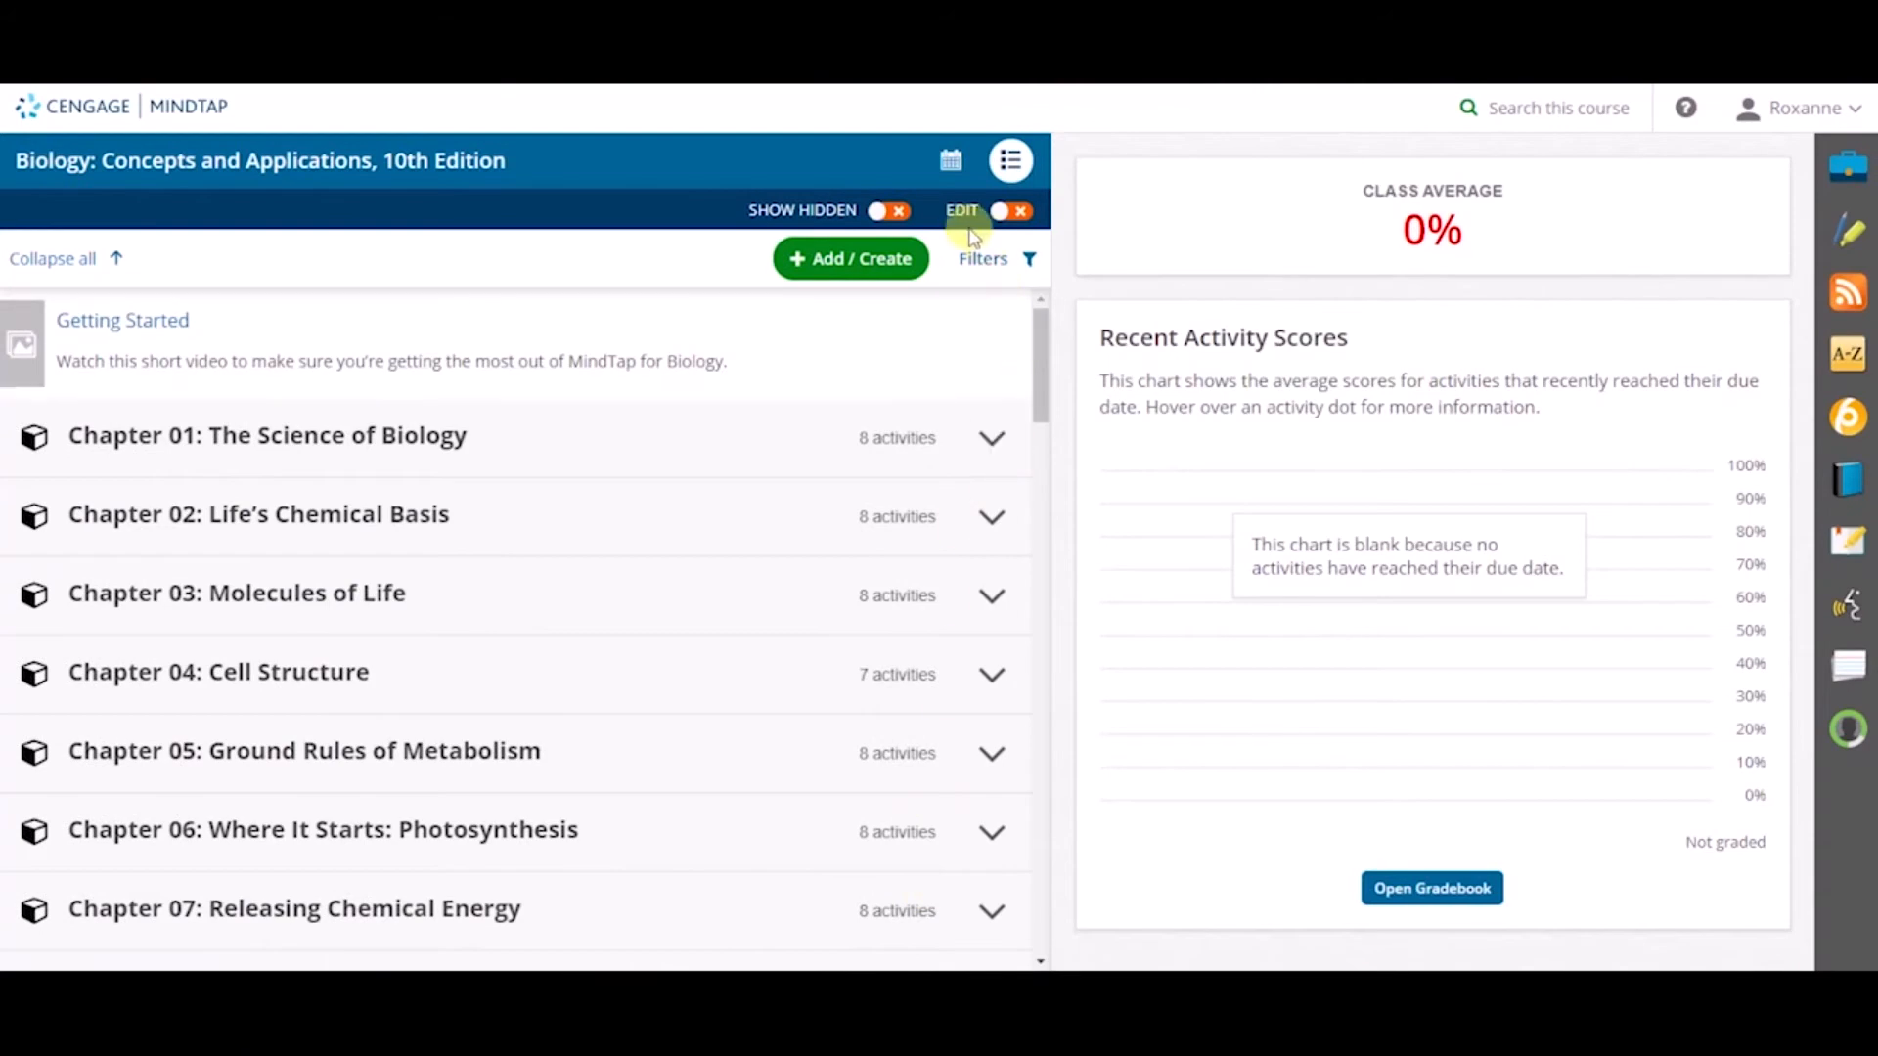
Turn on EDIT mode and select Chapters 01–03 plus the Chapter 04 activities except the Reading
click(1017, 211)
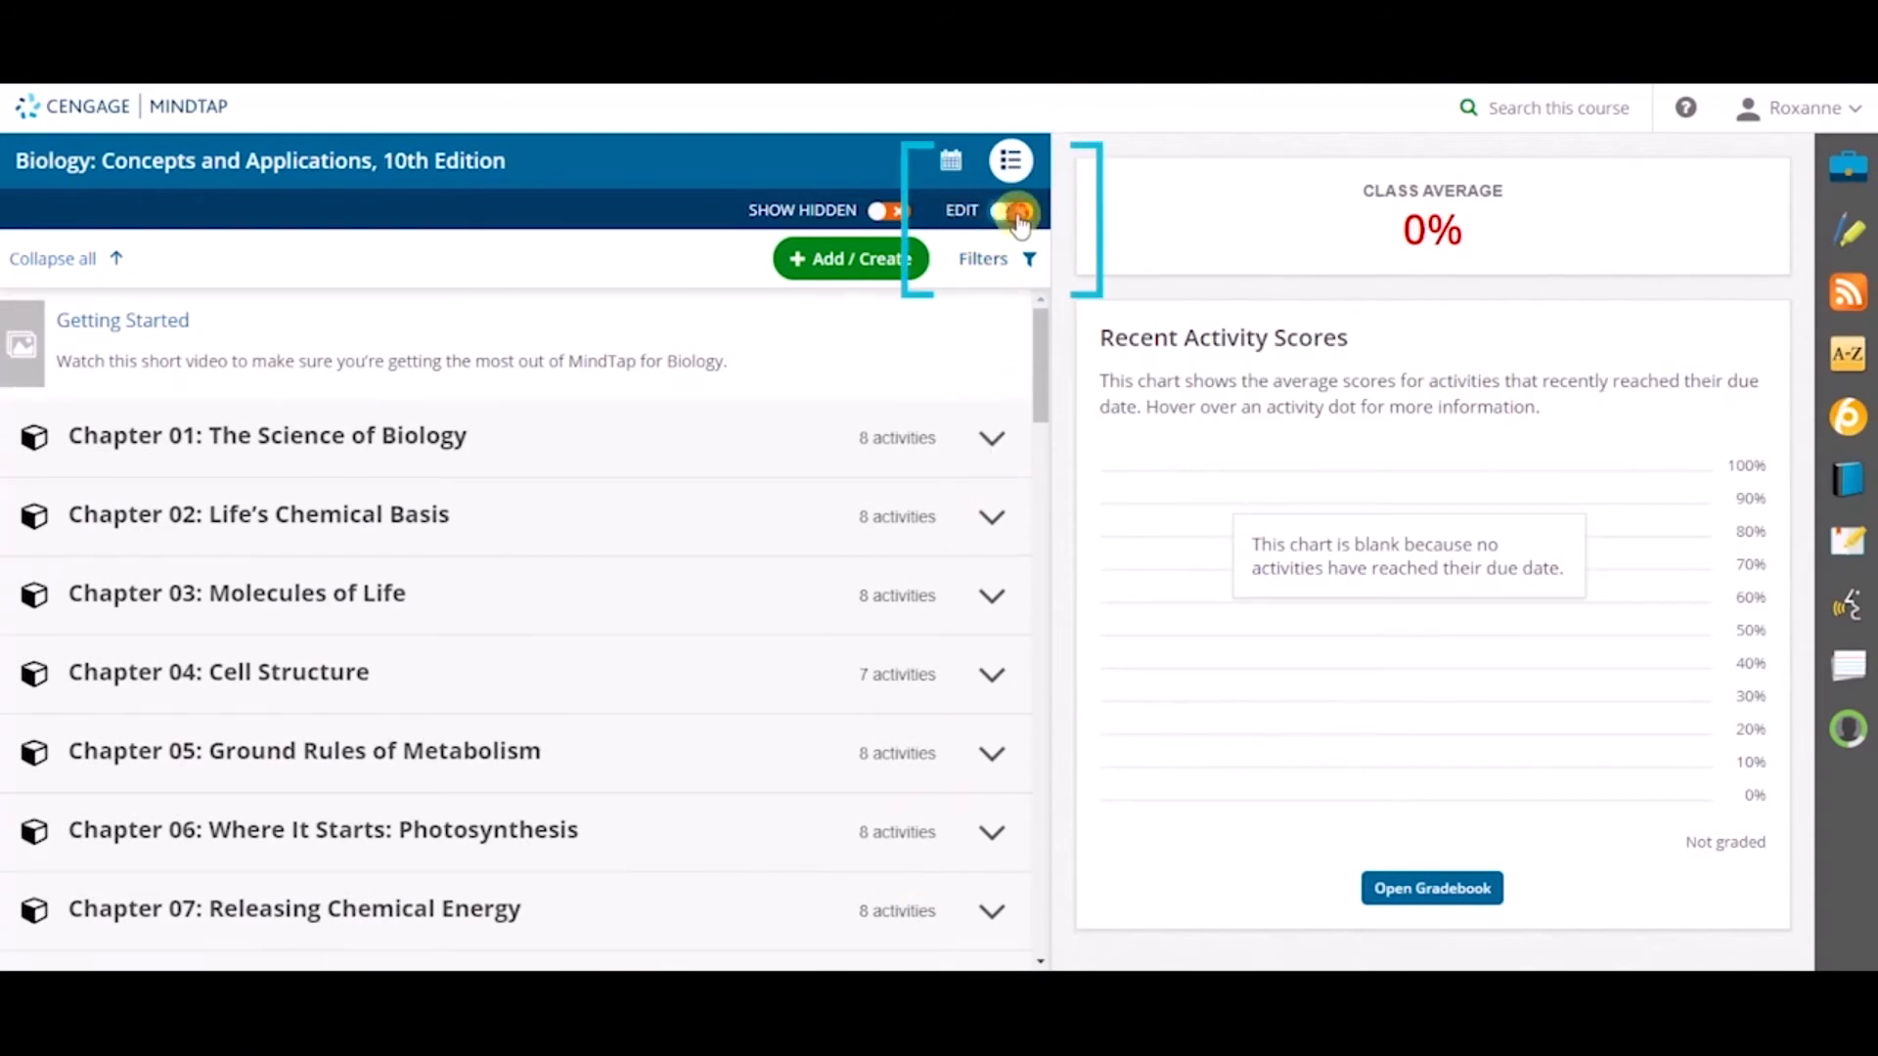
click(1015, 212)
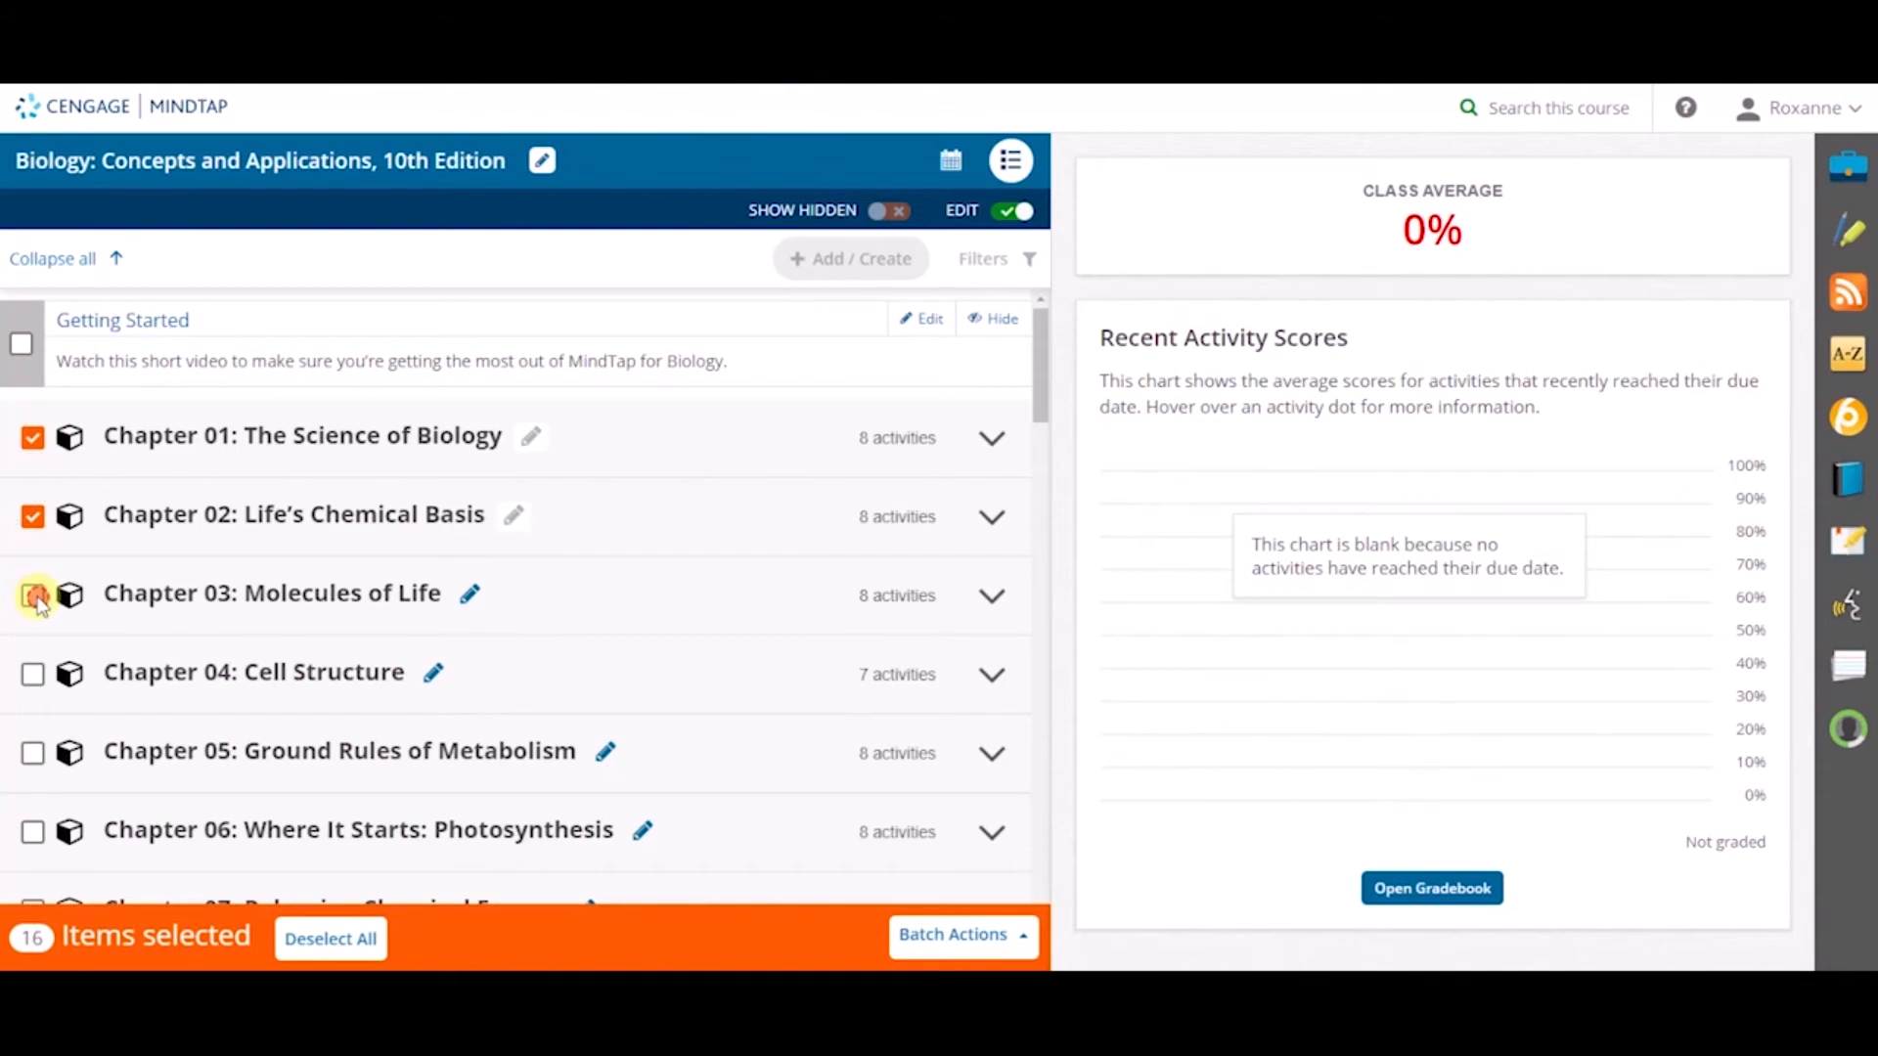
click(991, 673)
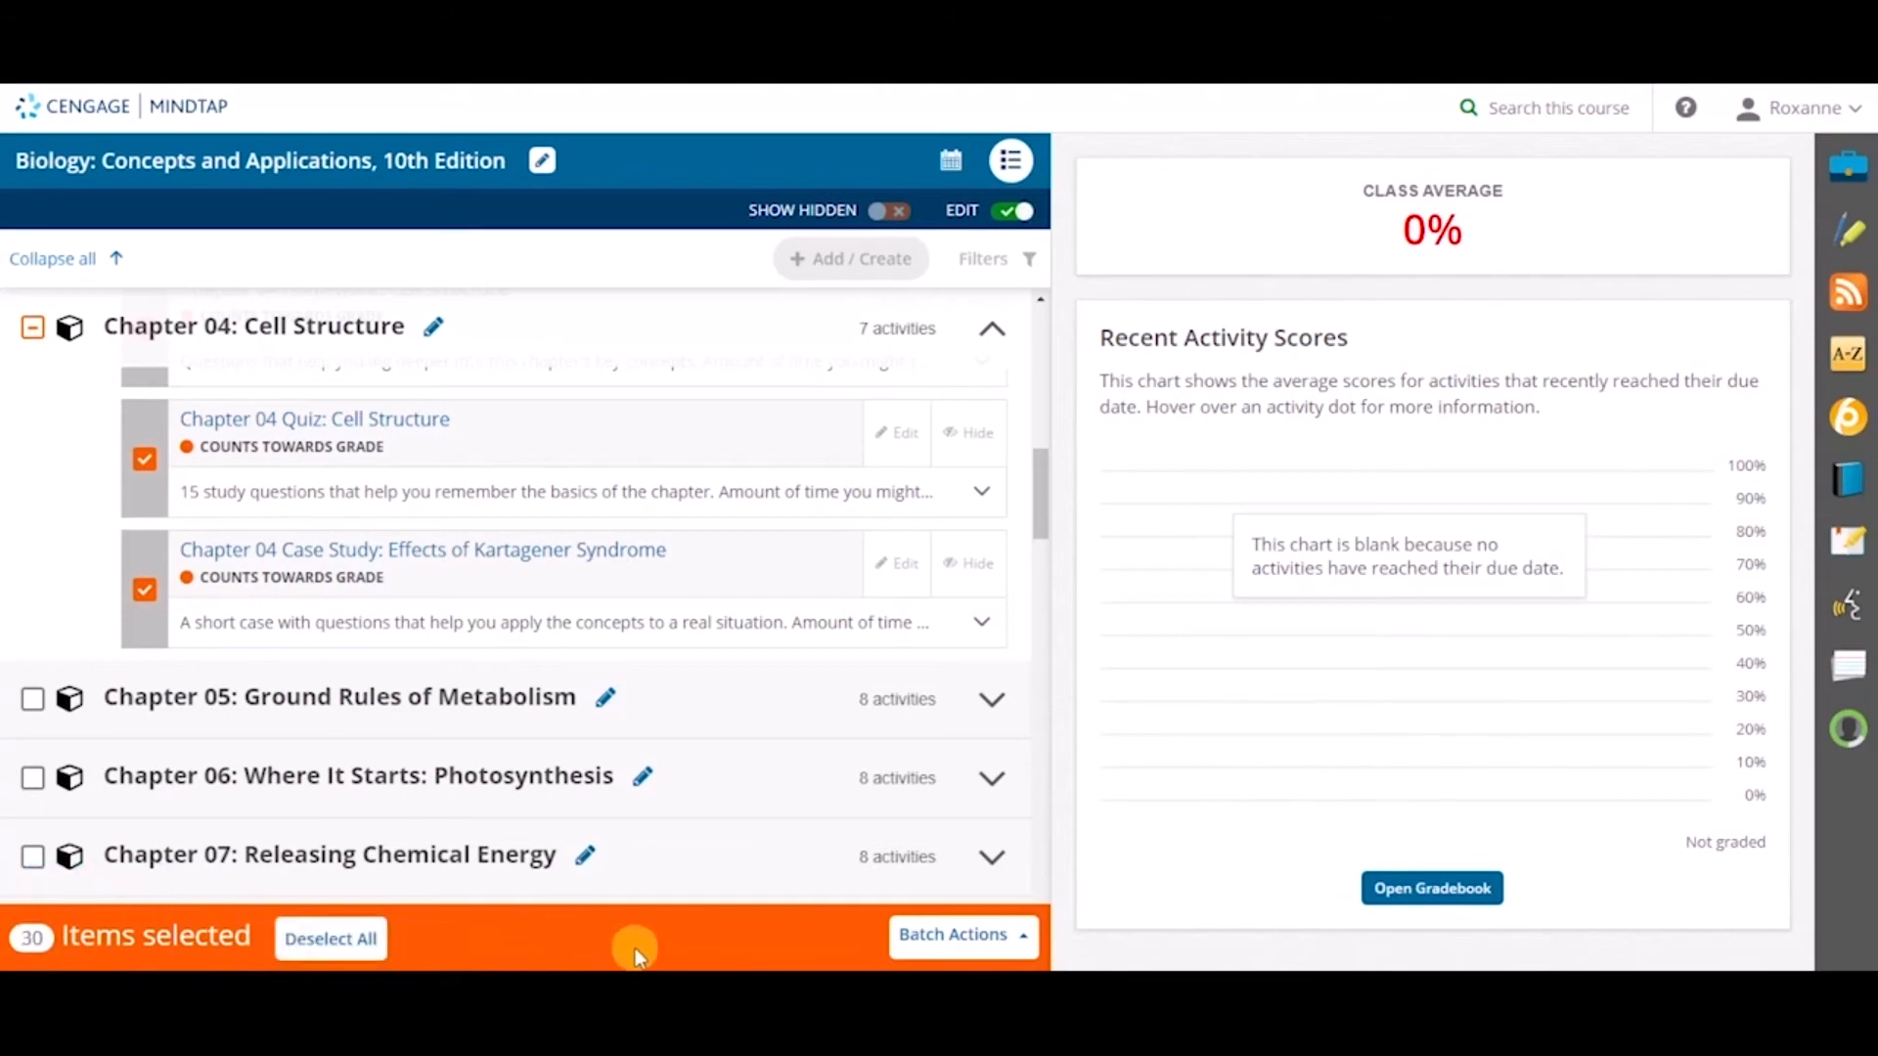
Hide the 30 selected items via Batch Actions > Hide Selected and confirm
click(958, 934)
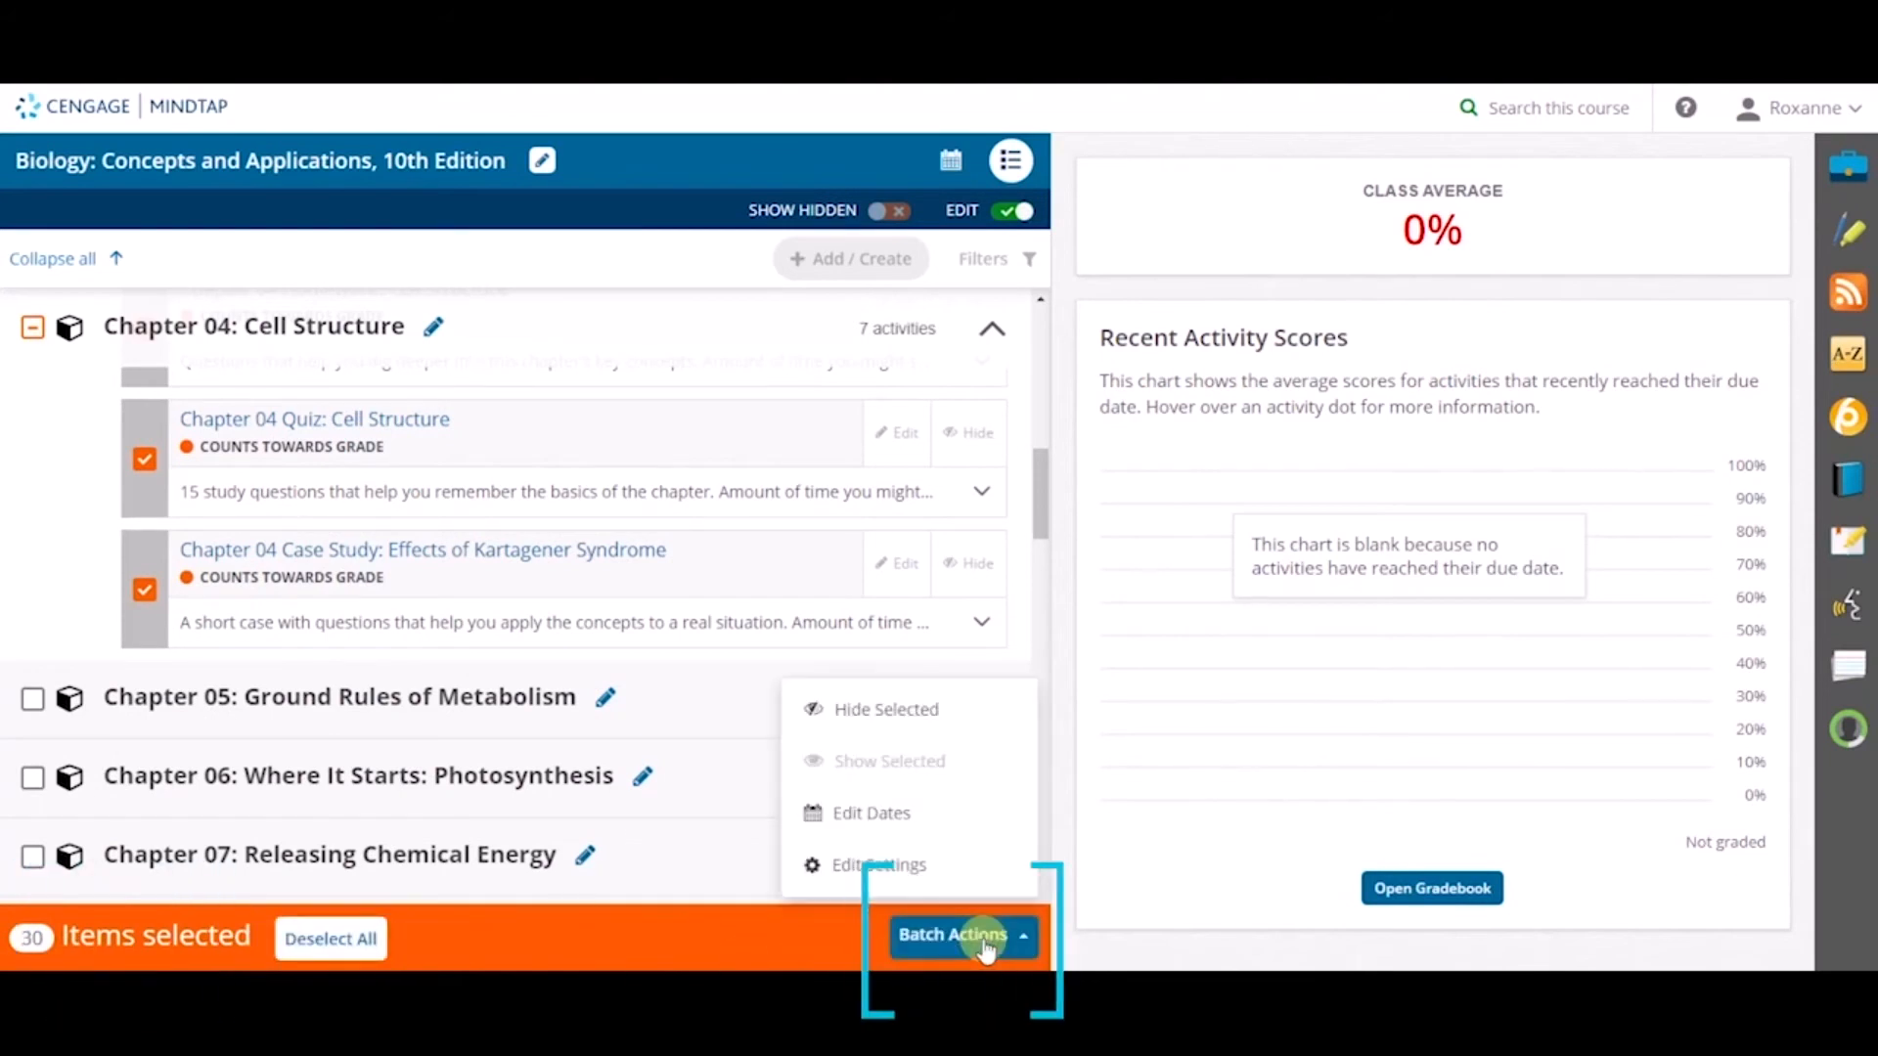
mouse_move(910, 709)
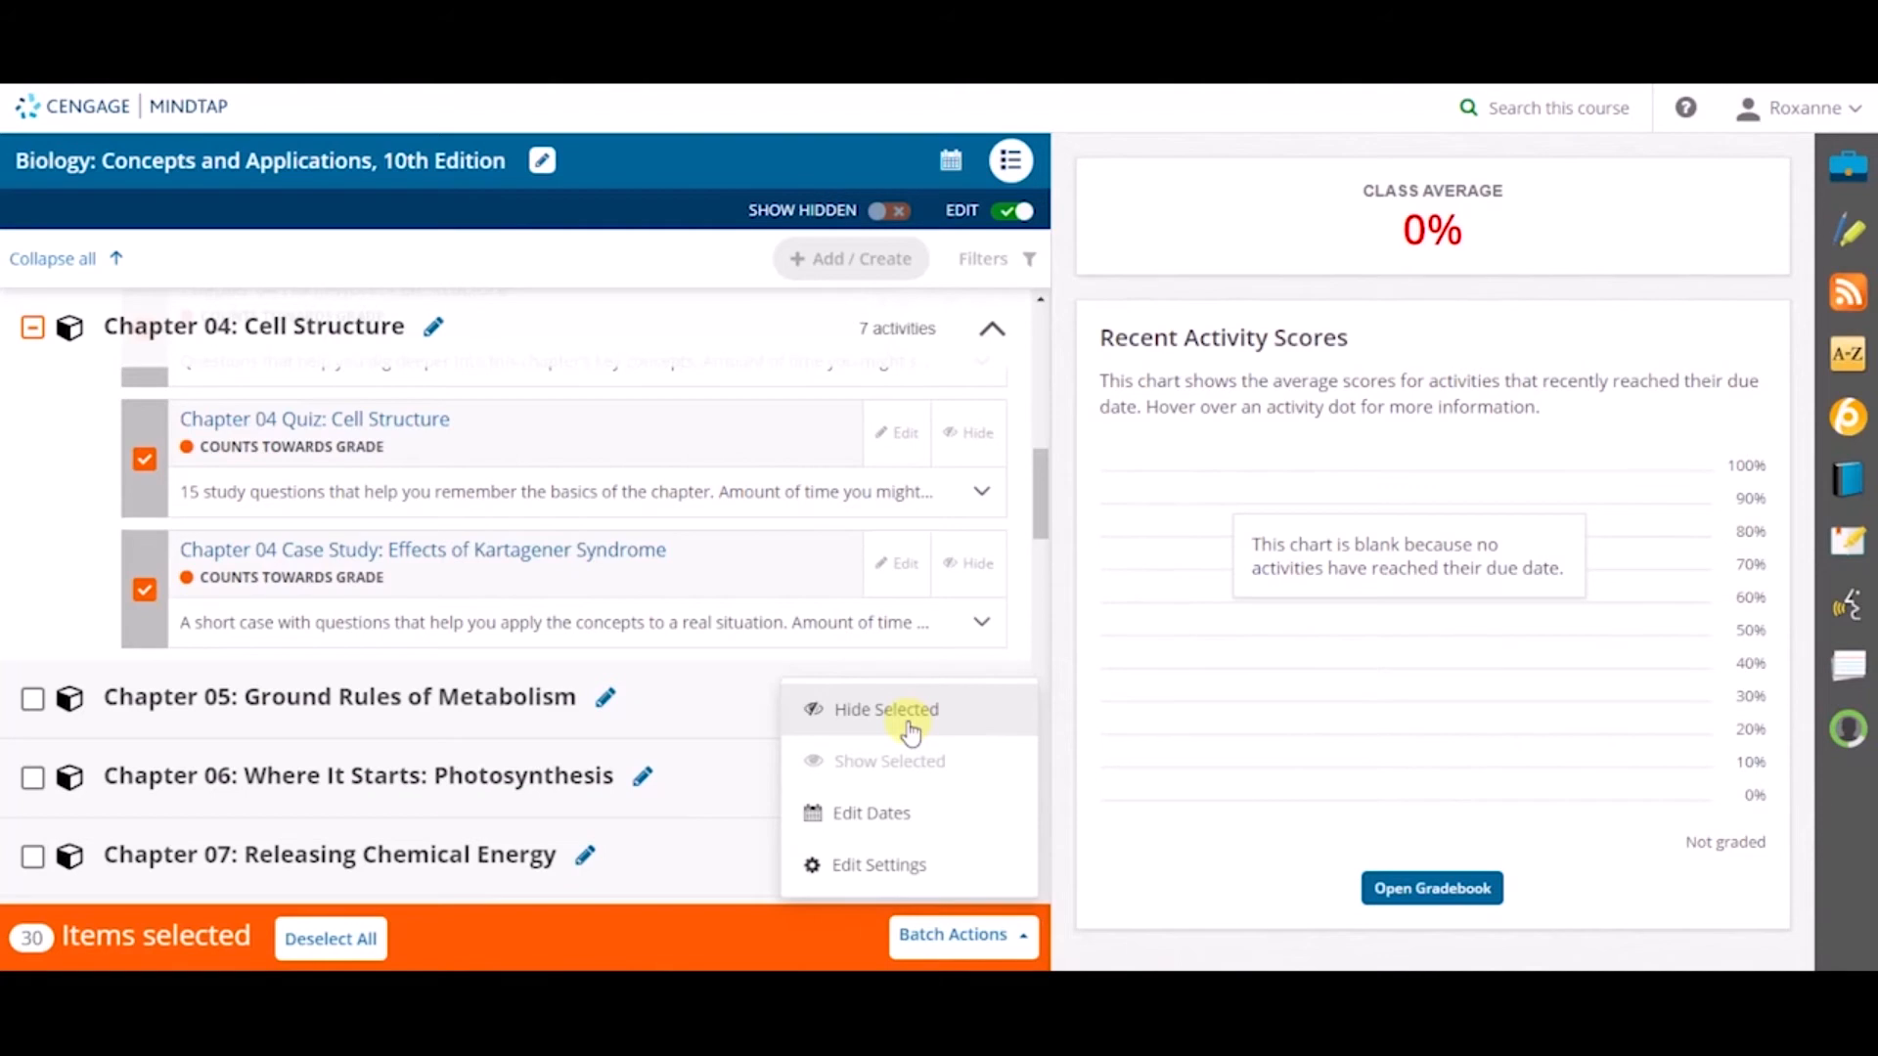
click(885, 709)
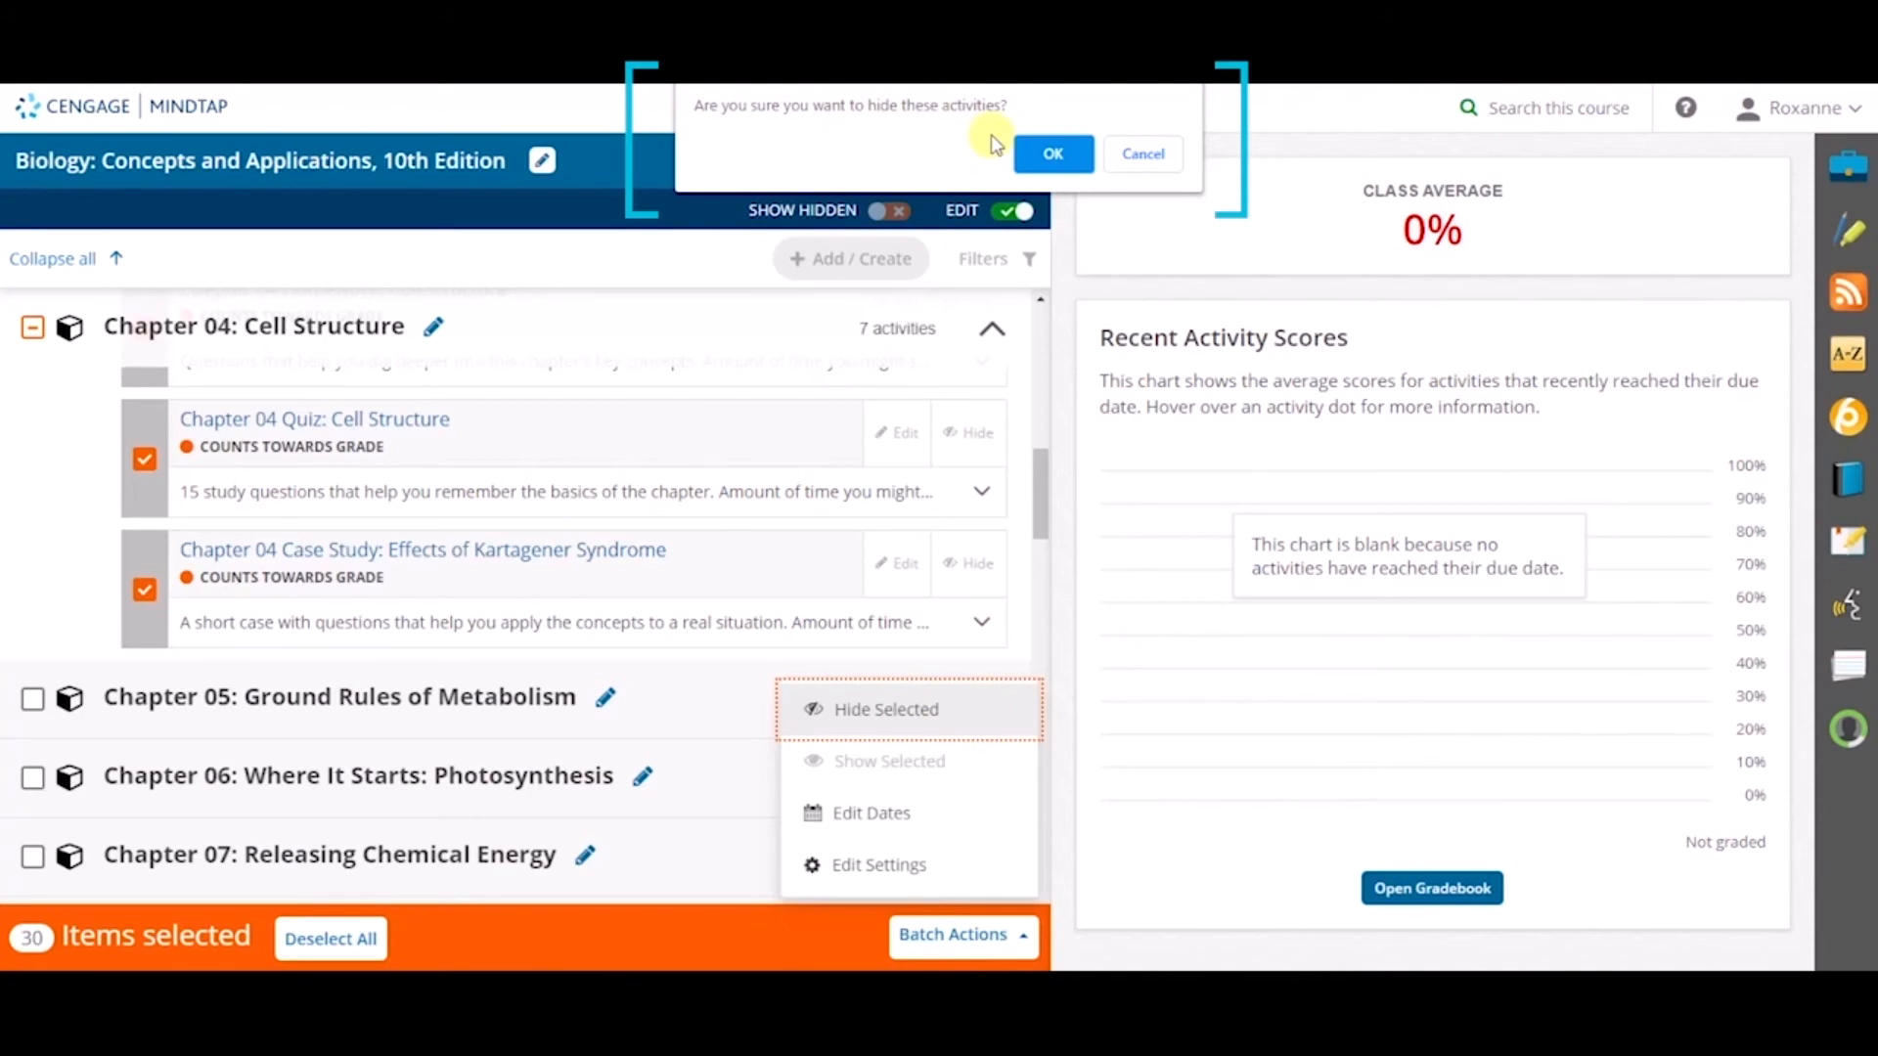
click(1051, 154)
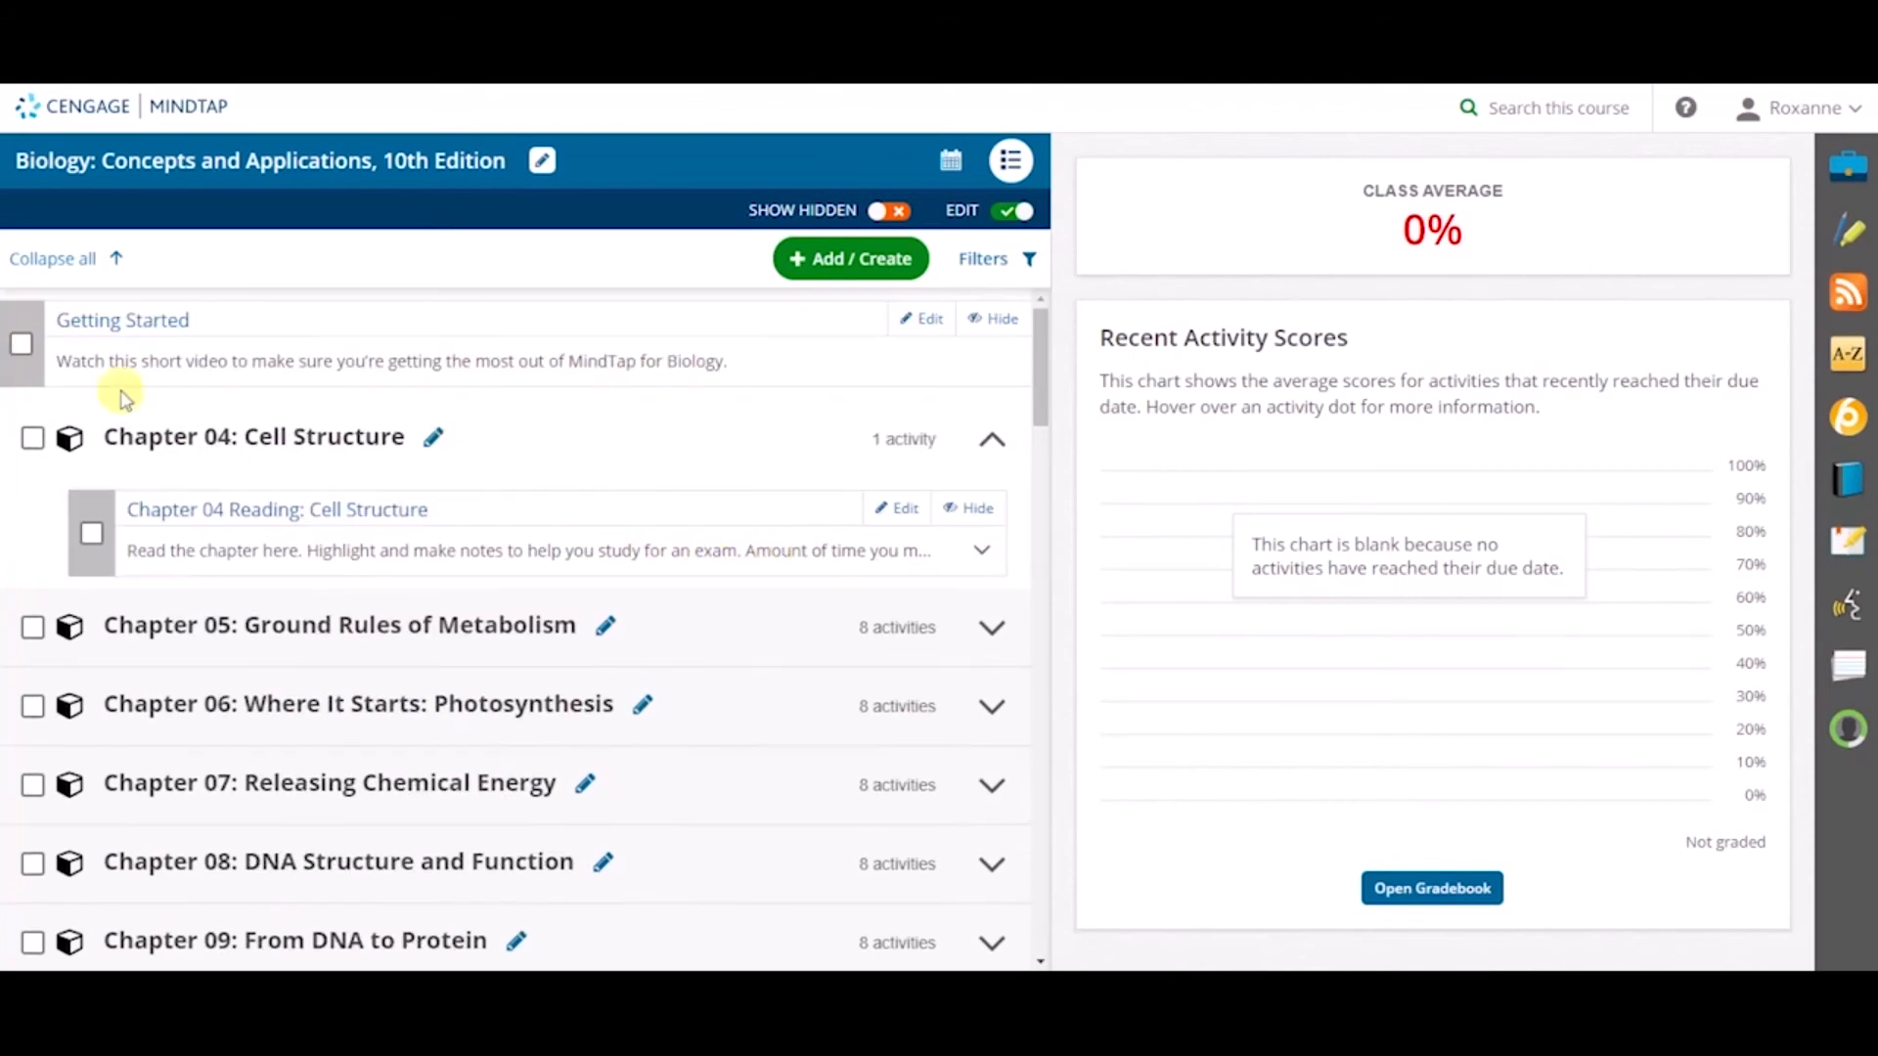
mouse_move(875, 422)
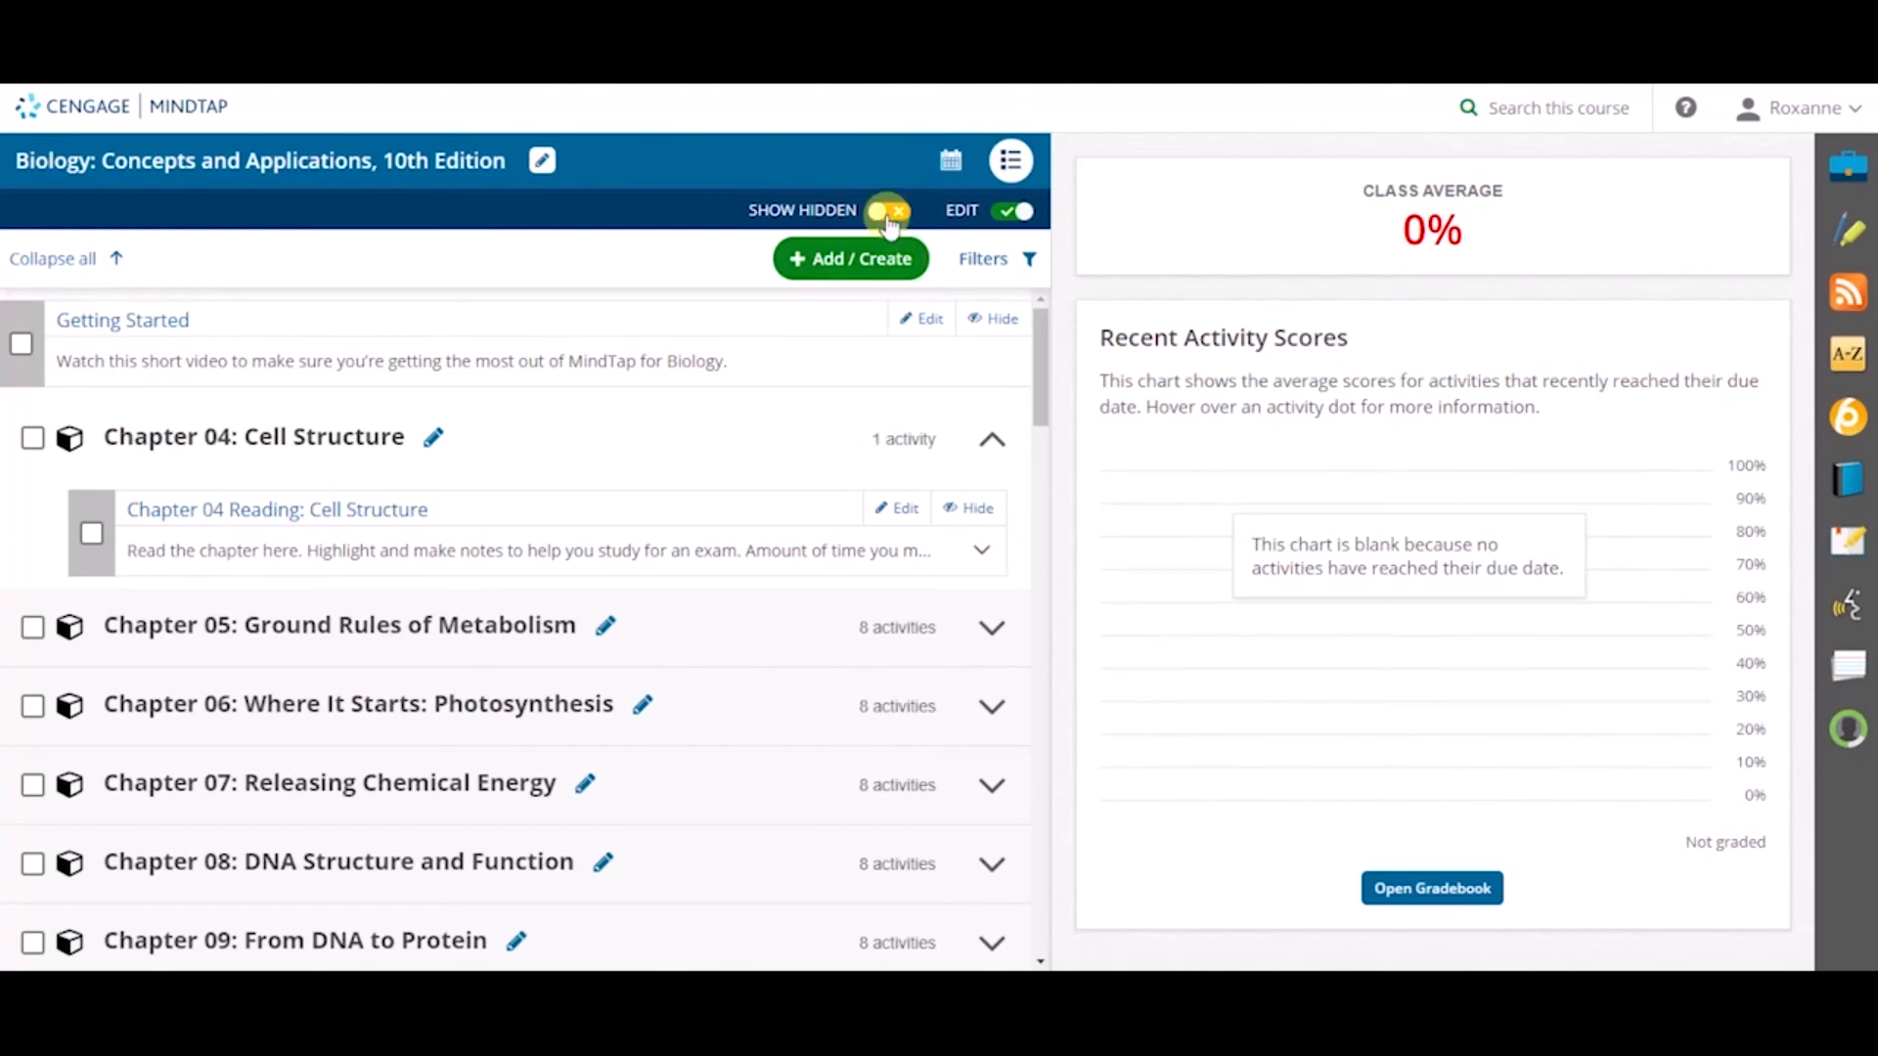
Turn on SHOW HIDDEN so the hidden chapters and Chapter 04 activities reappear in the outline
click(893, 211)
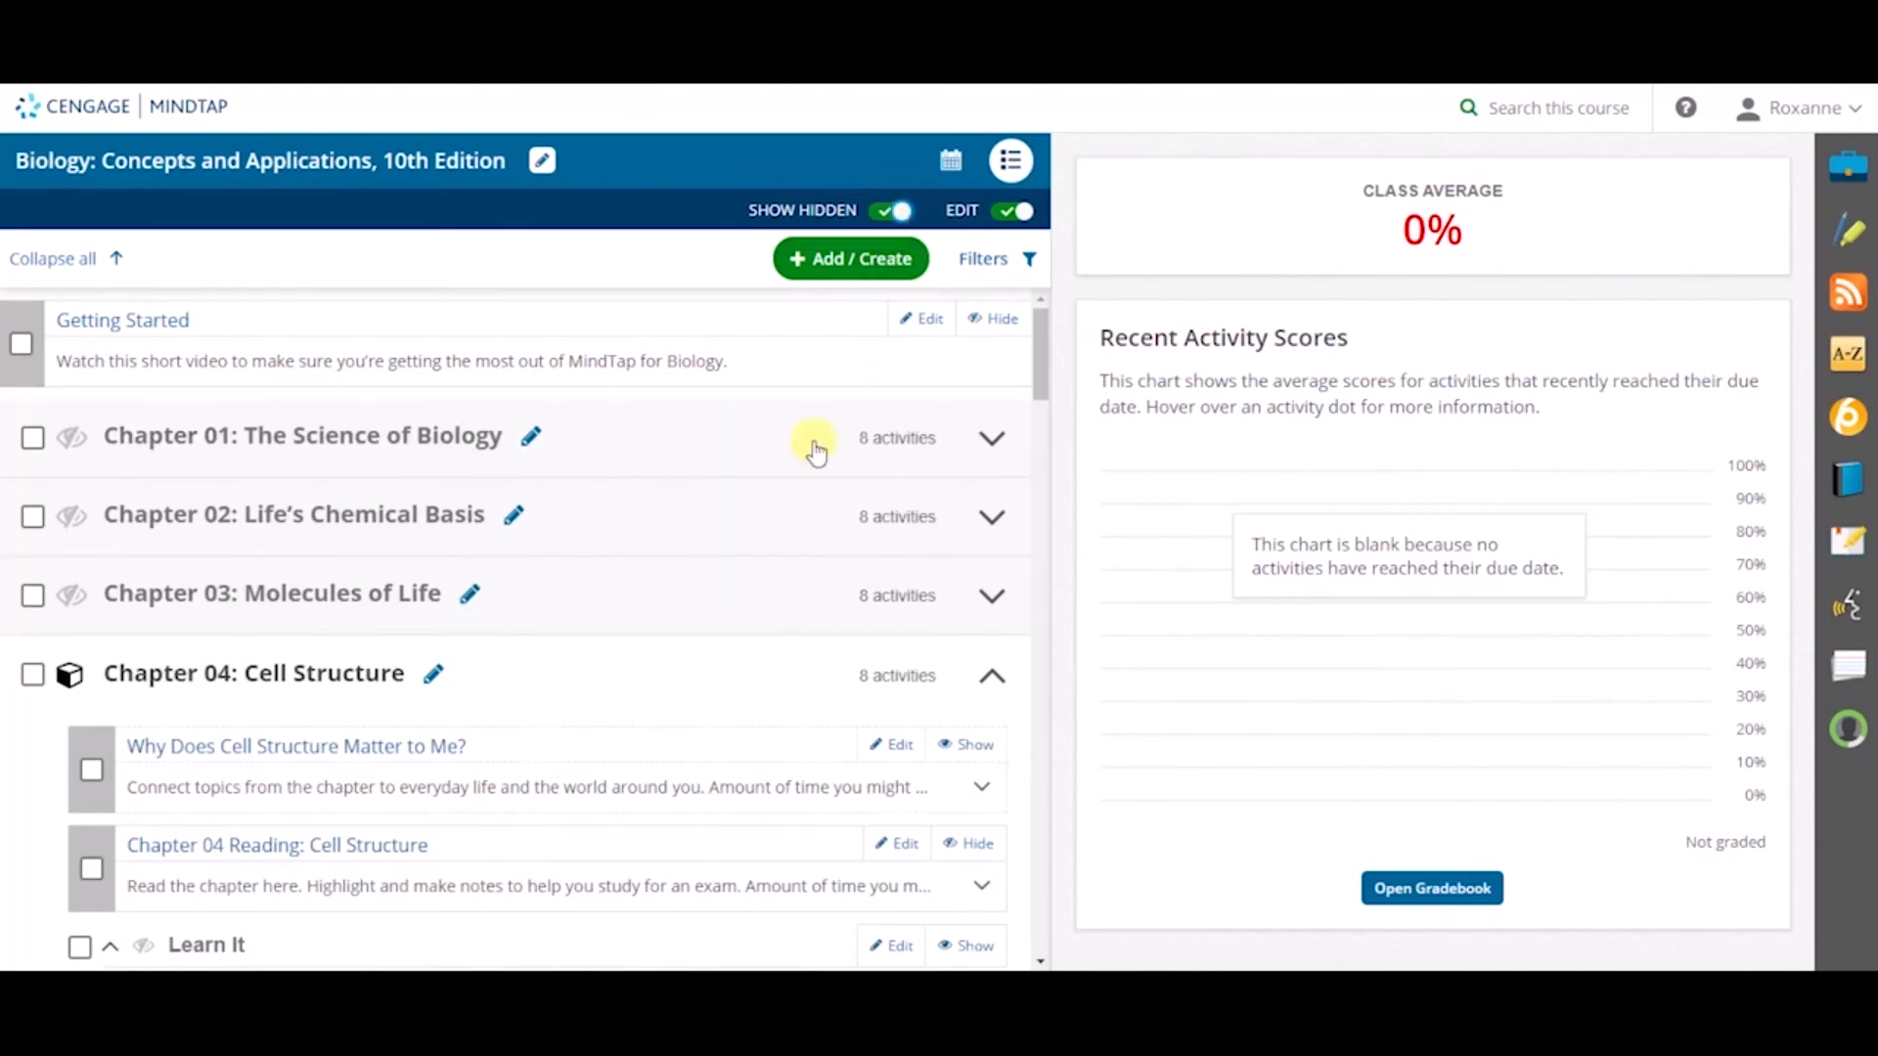
mouse_move(479, 623)
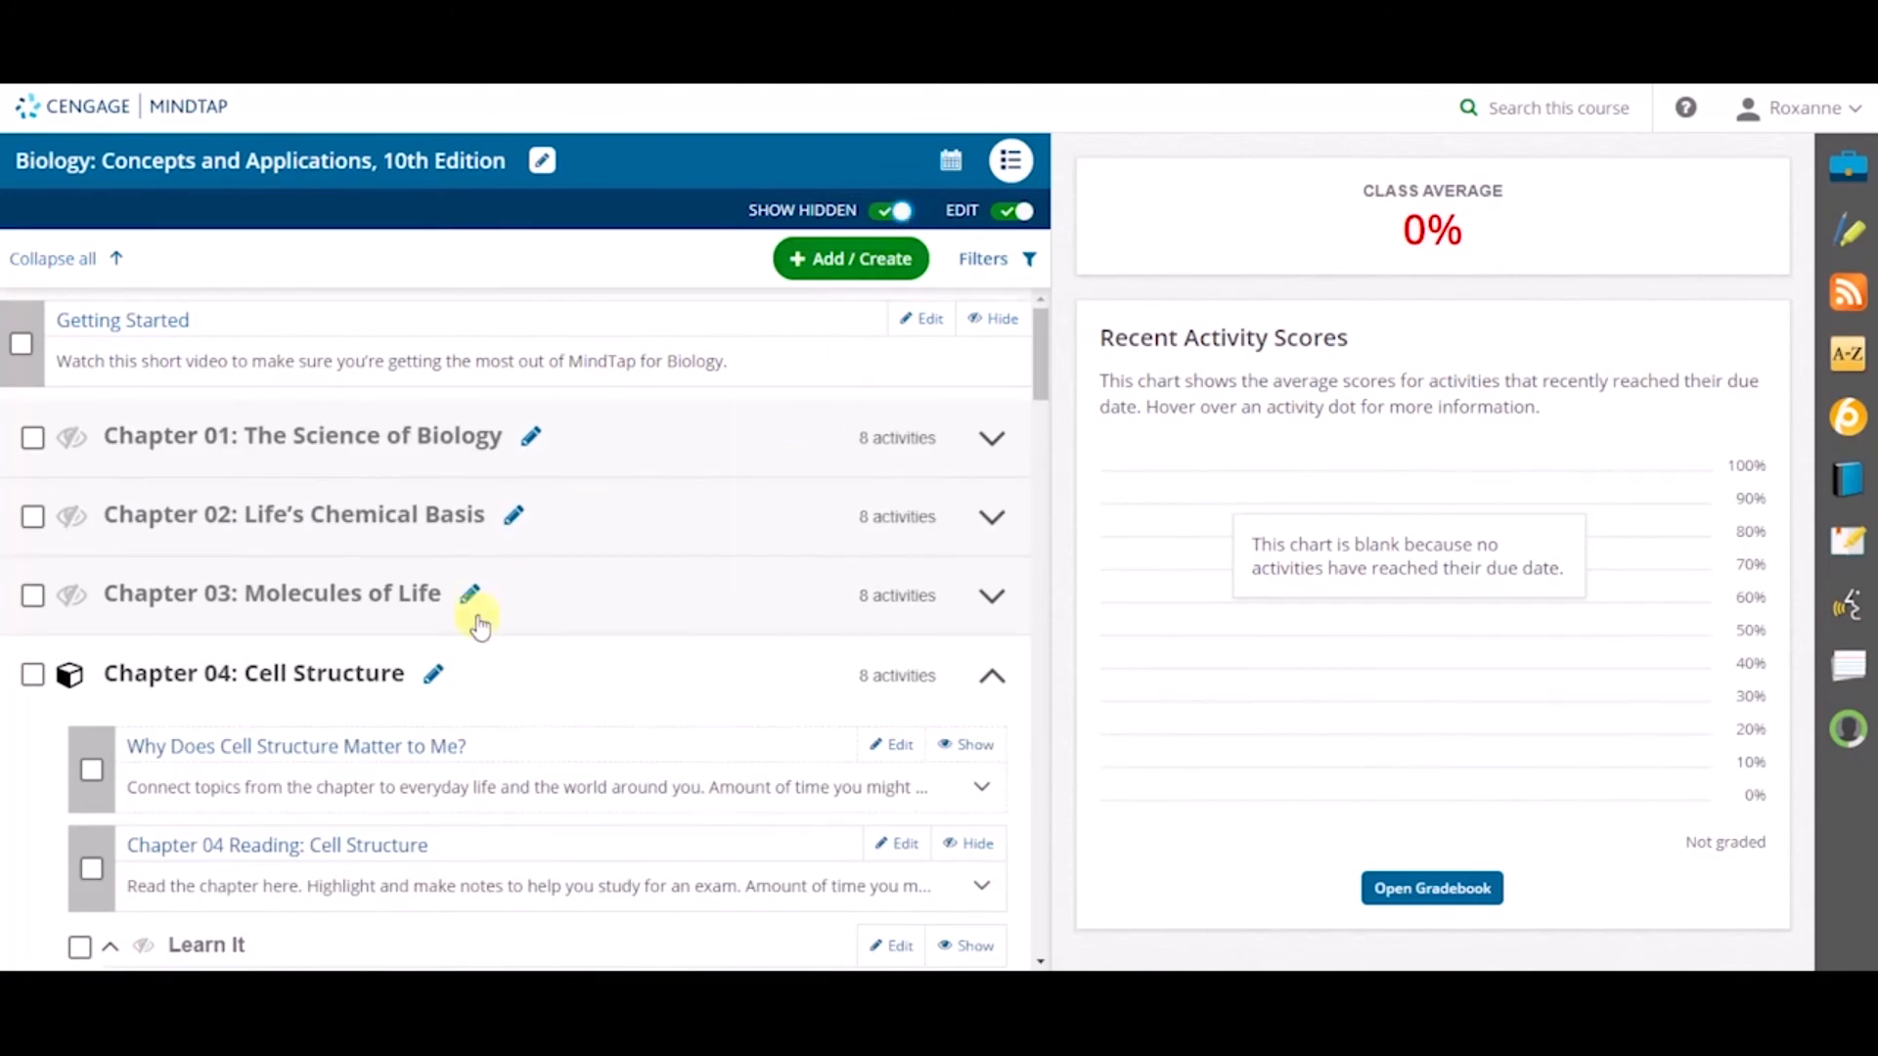
scroll(down, 3)
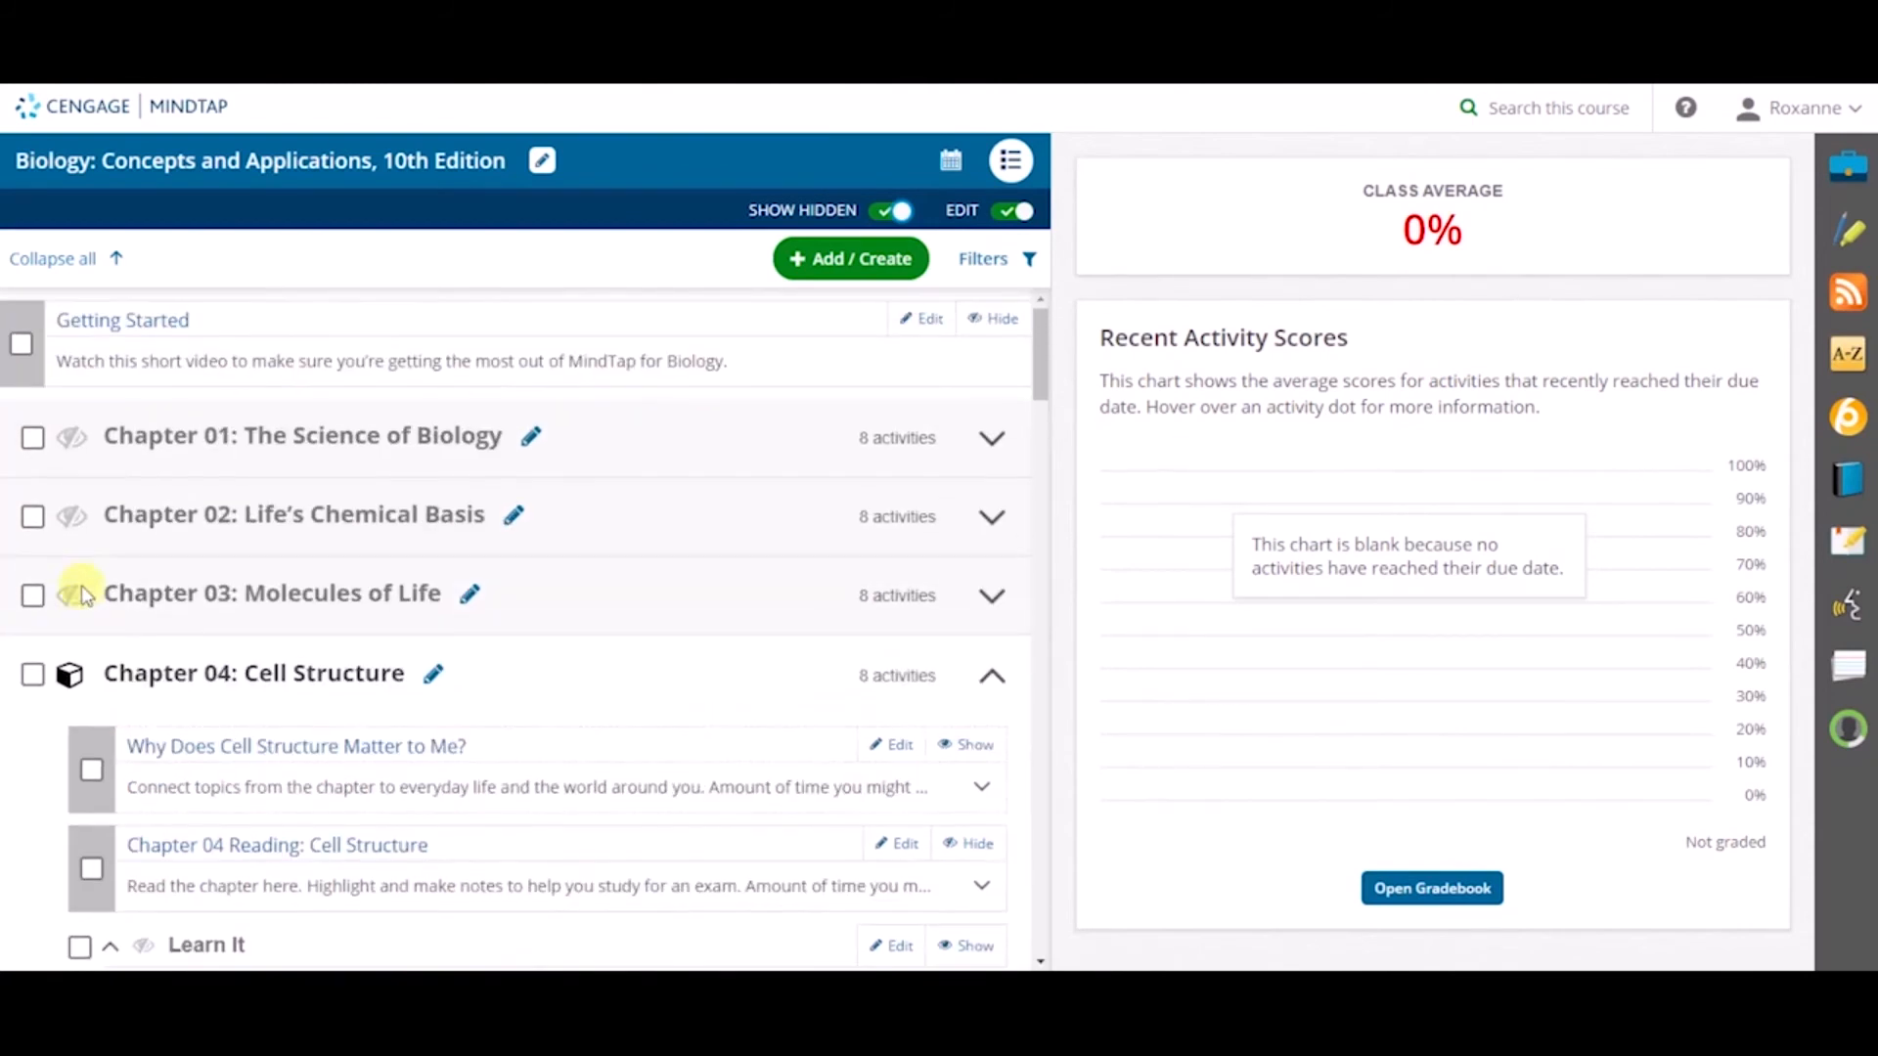
Select the hidden items and make them visible again with Batch Actions > Show Selected, confirming the prompt
click(33, 437)
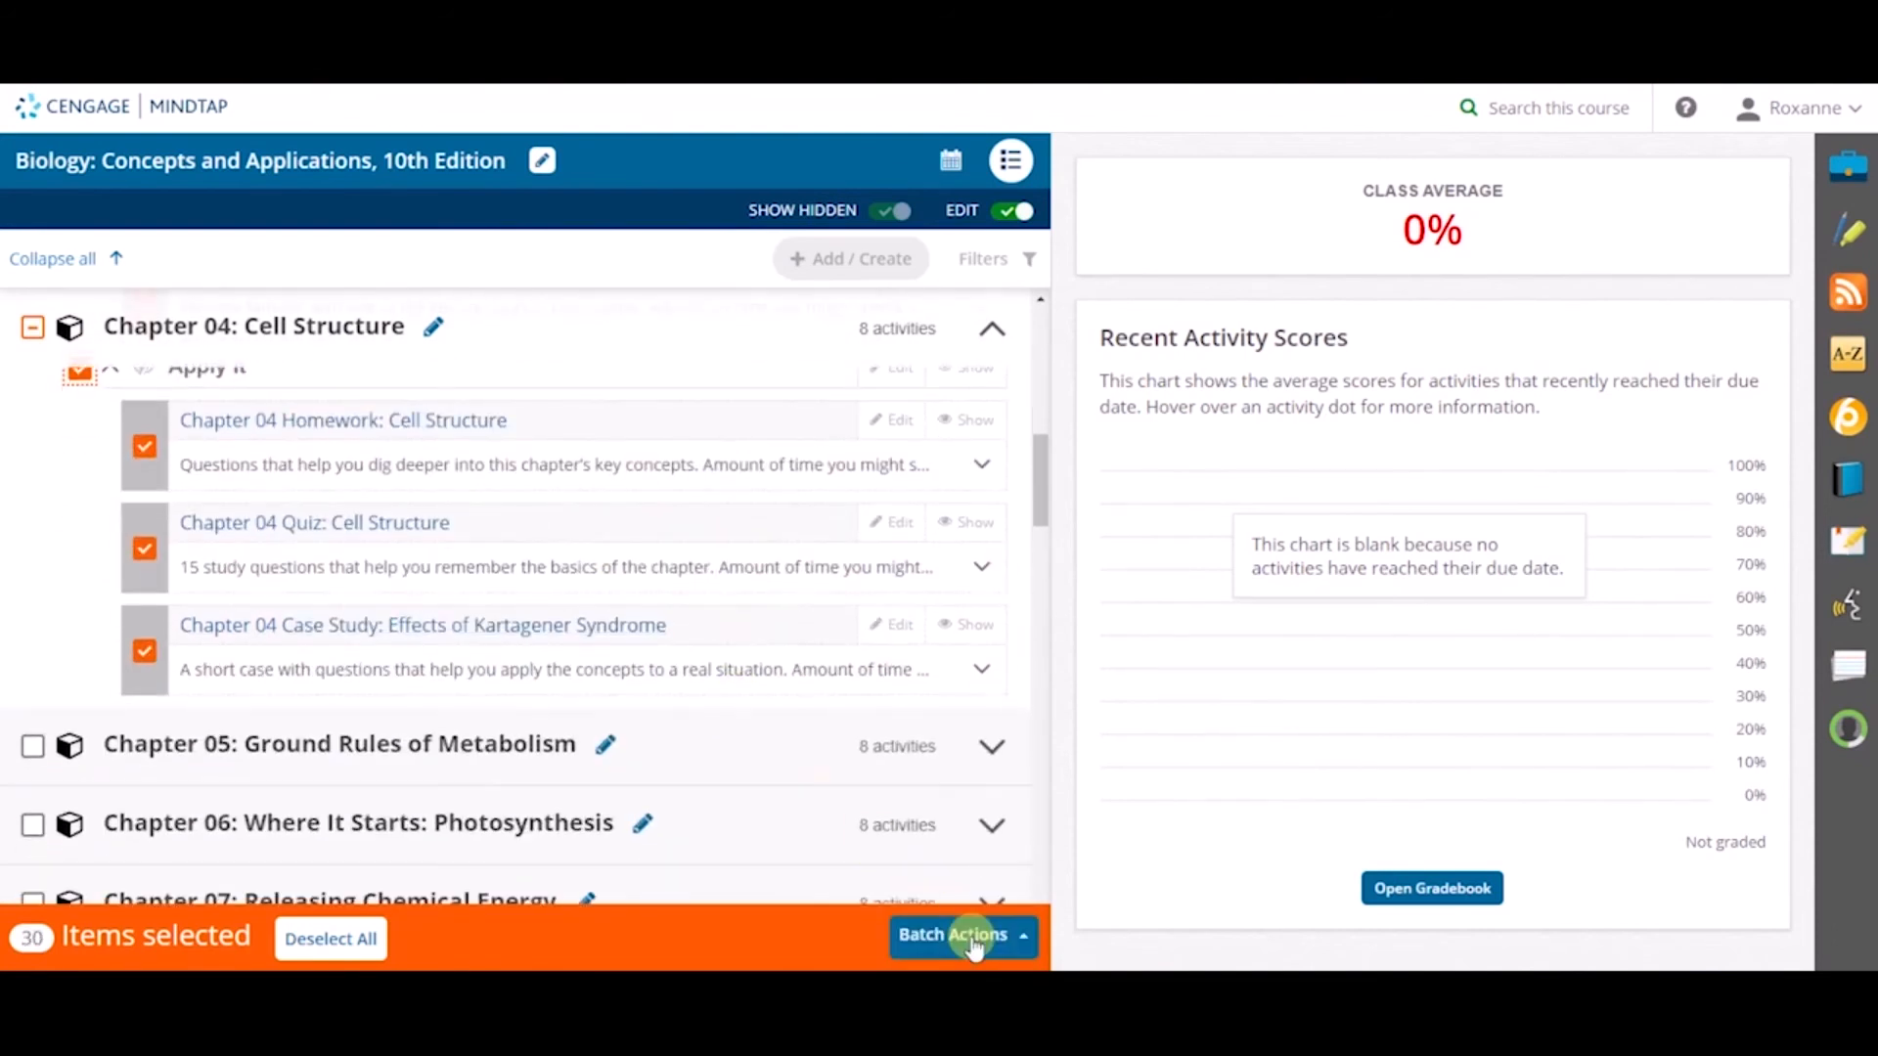
click(960, 933)
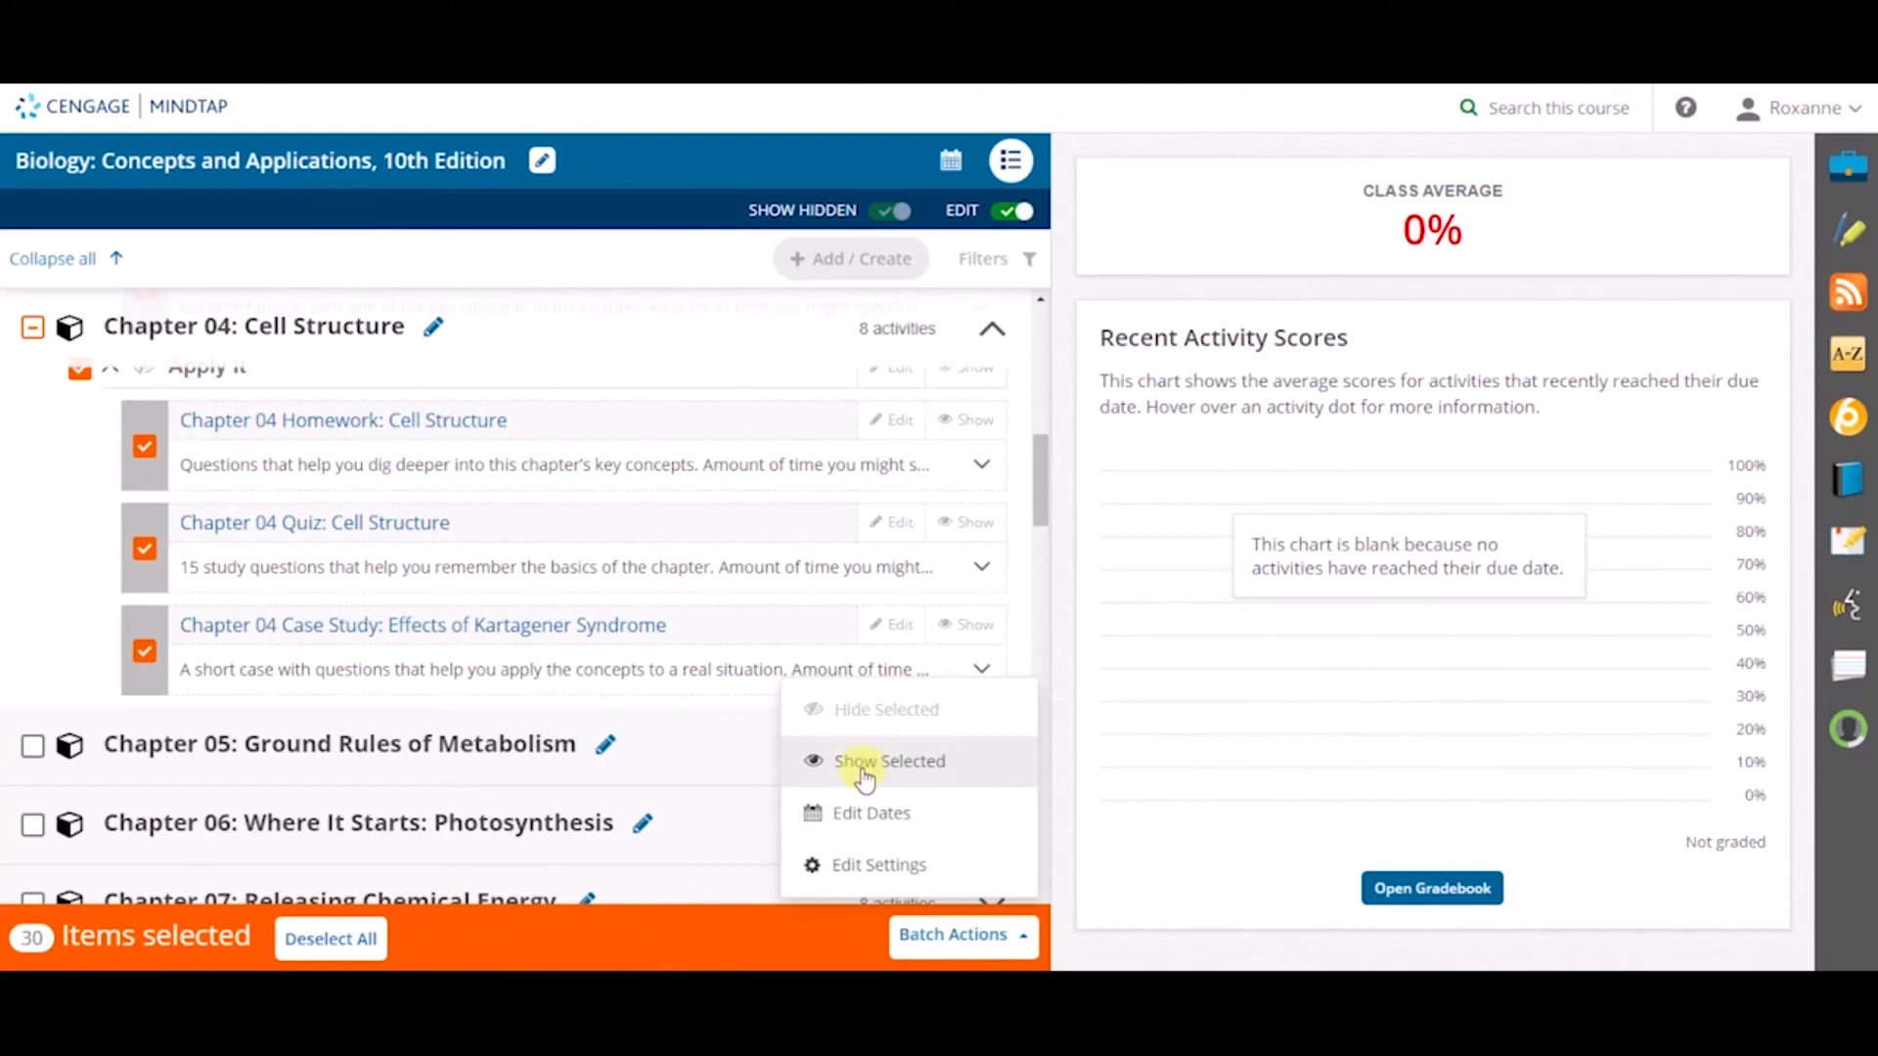
click(889, 761)
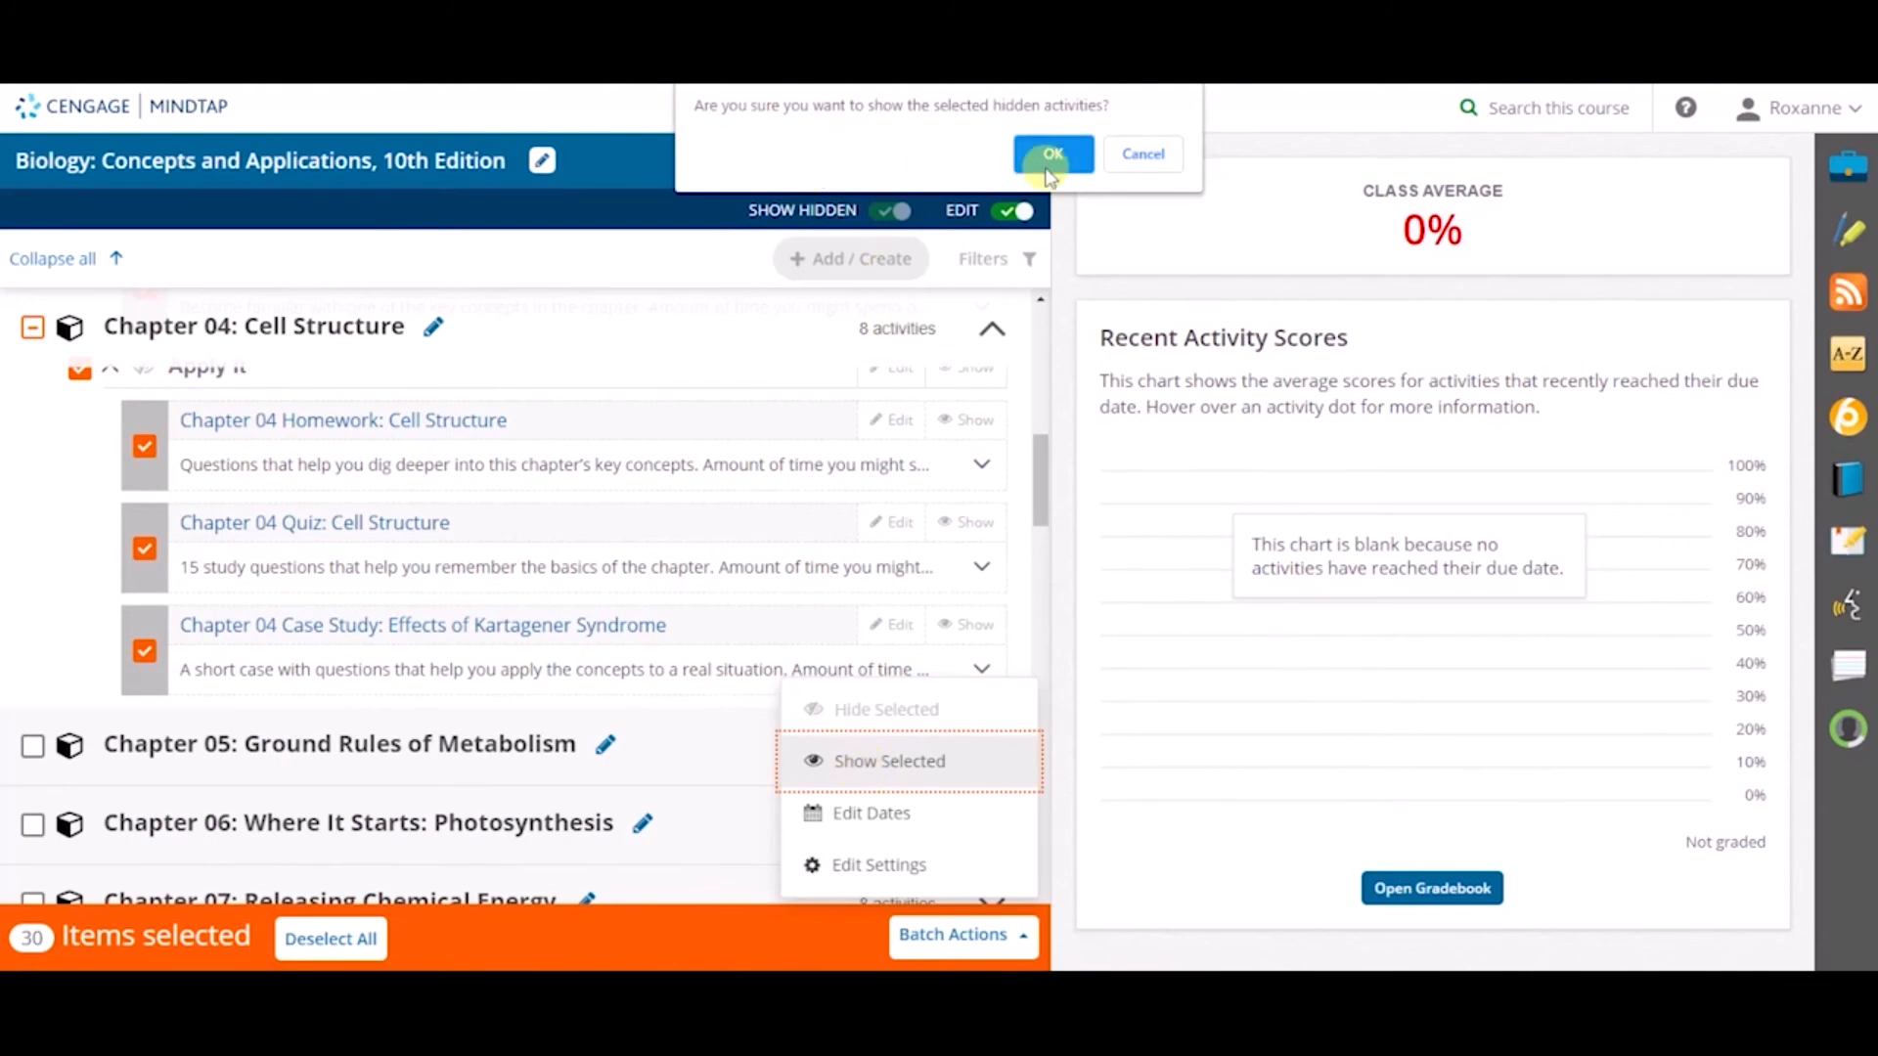
click(1051, 154)
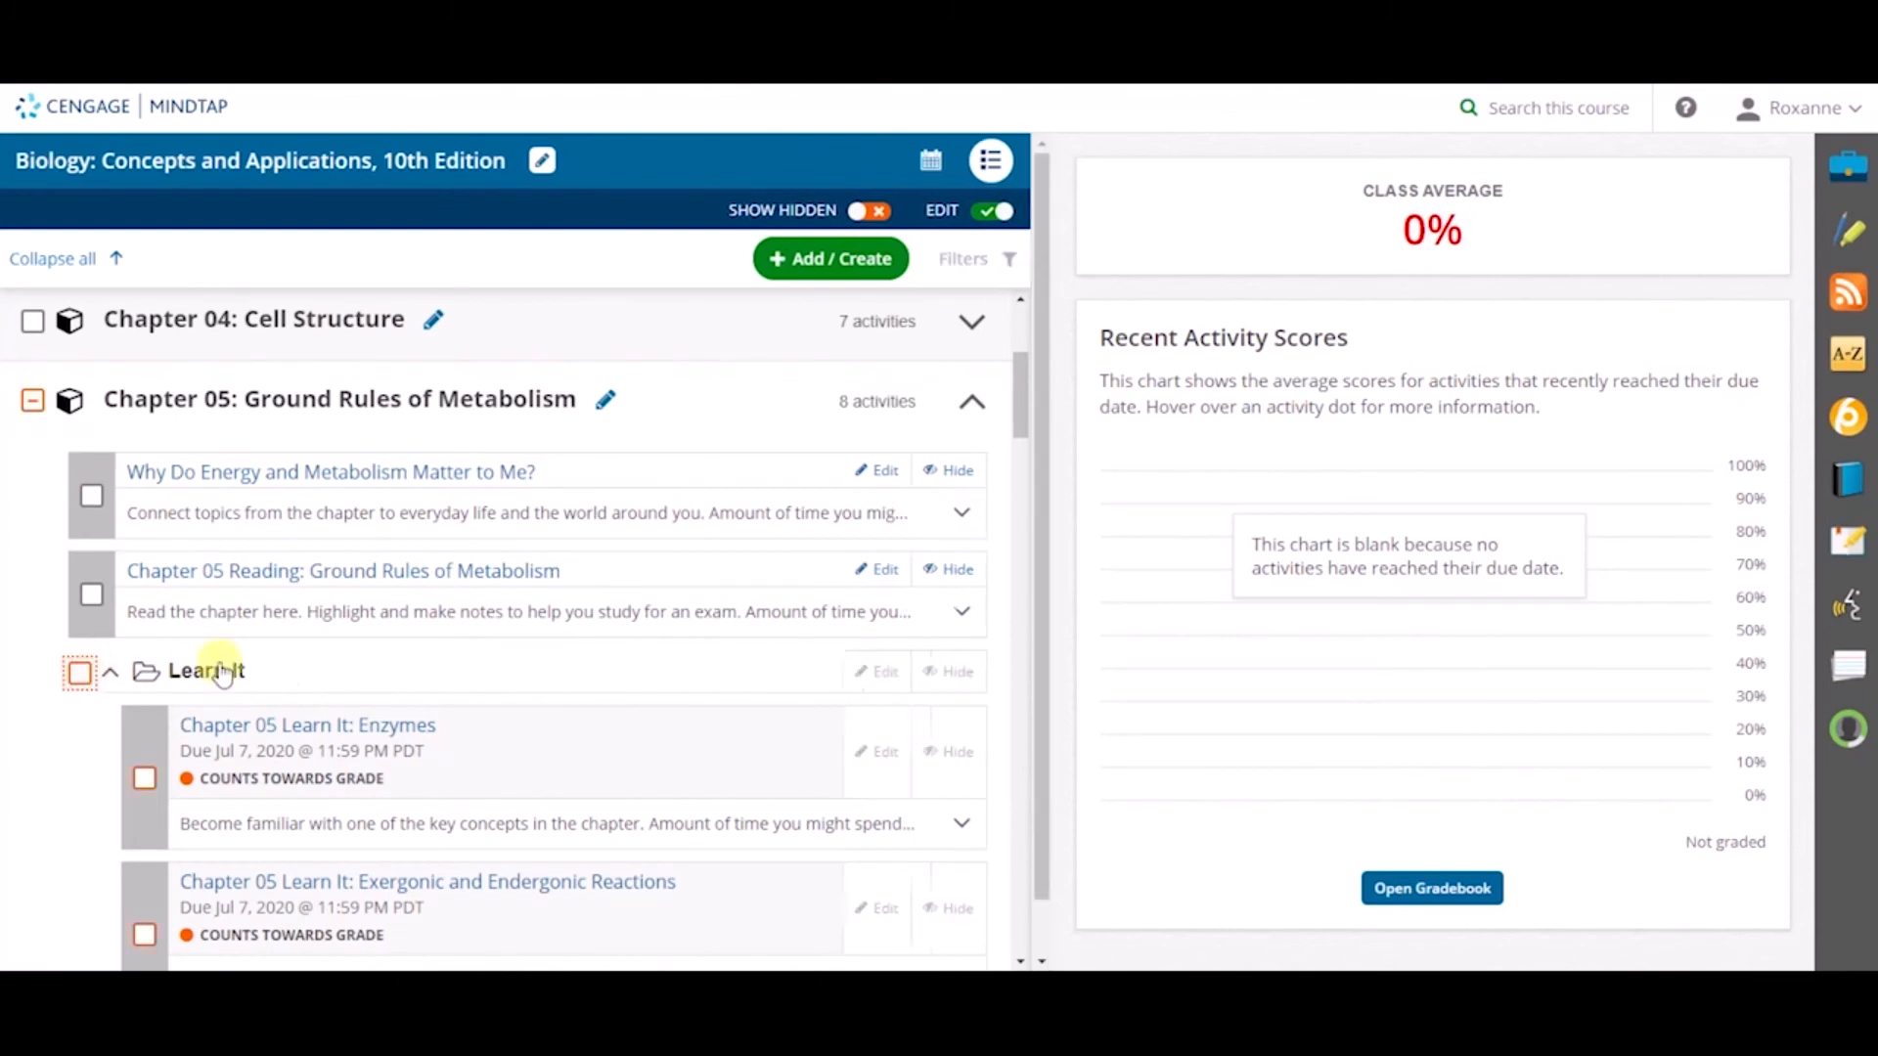
Select the Chapter 05 Learn It activities and start Batch Edit: Dates with the Available Date calendar showing
click(80, 671)
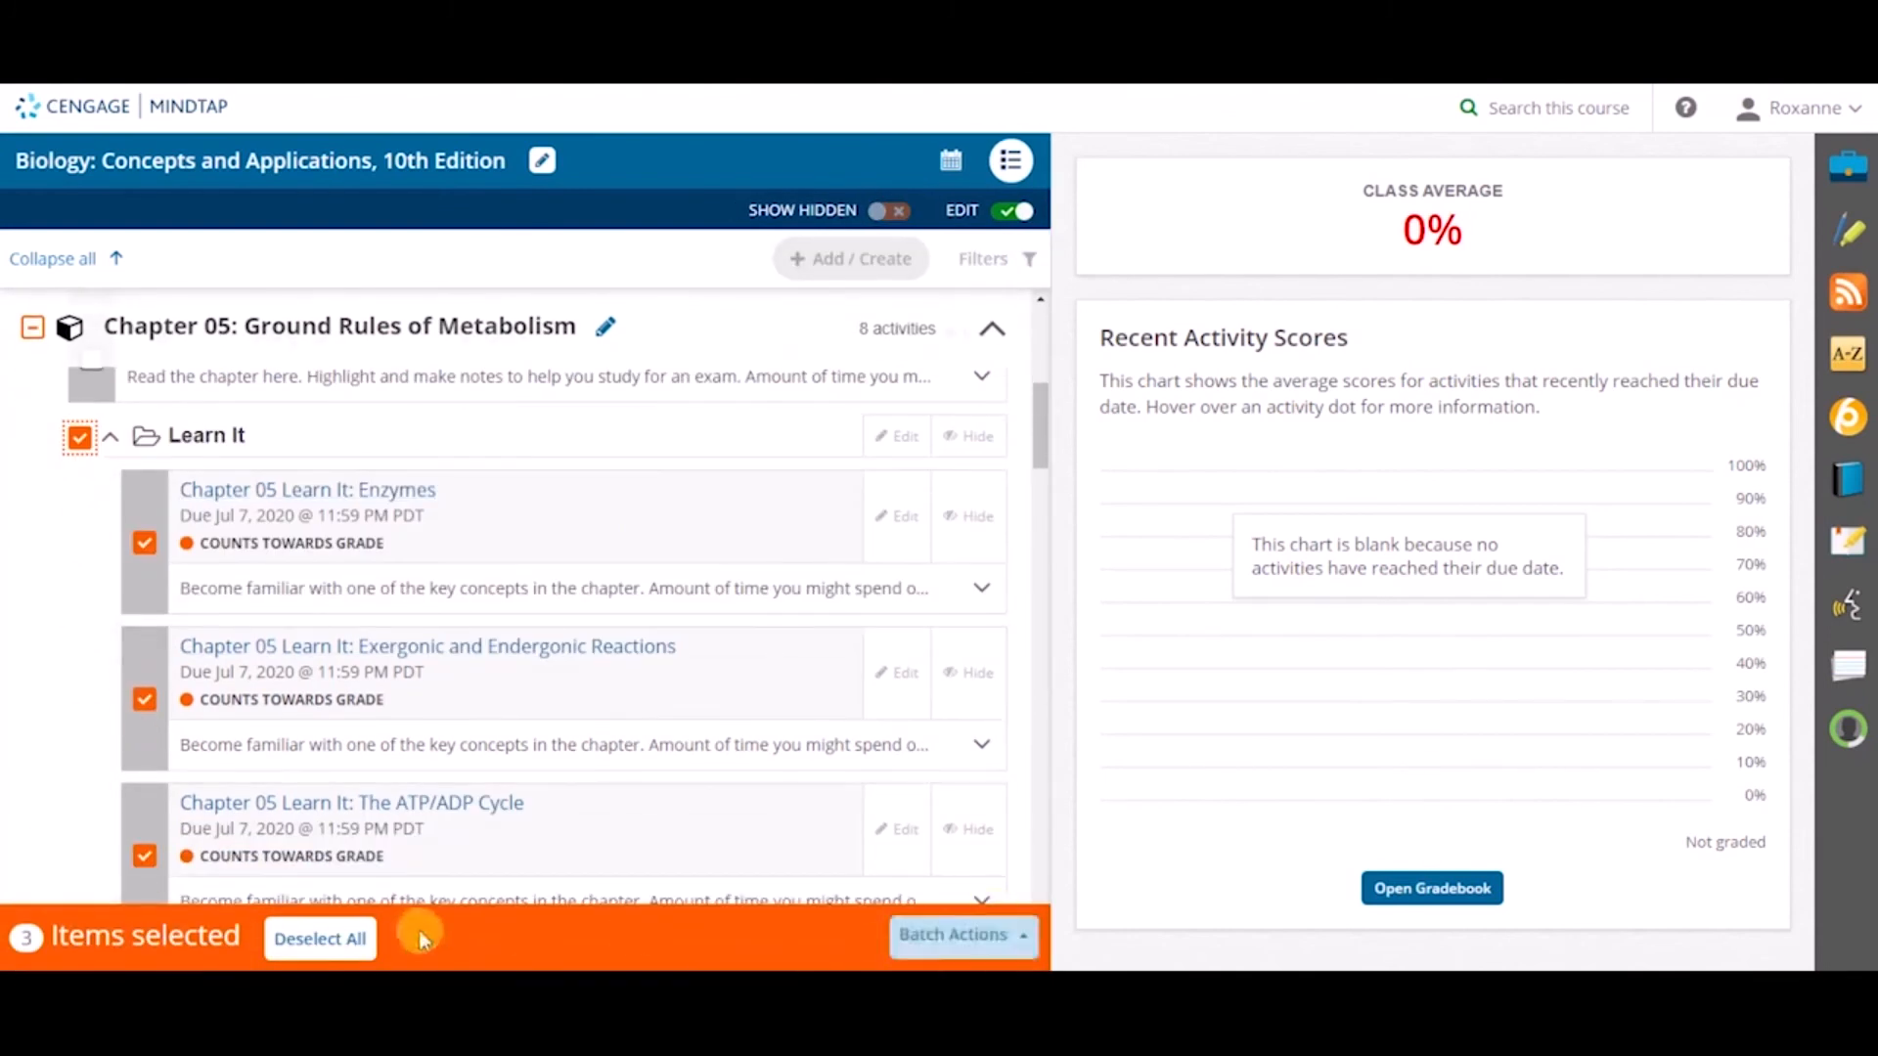
click(961, 935)
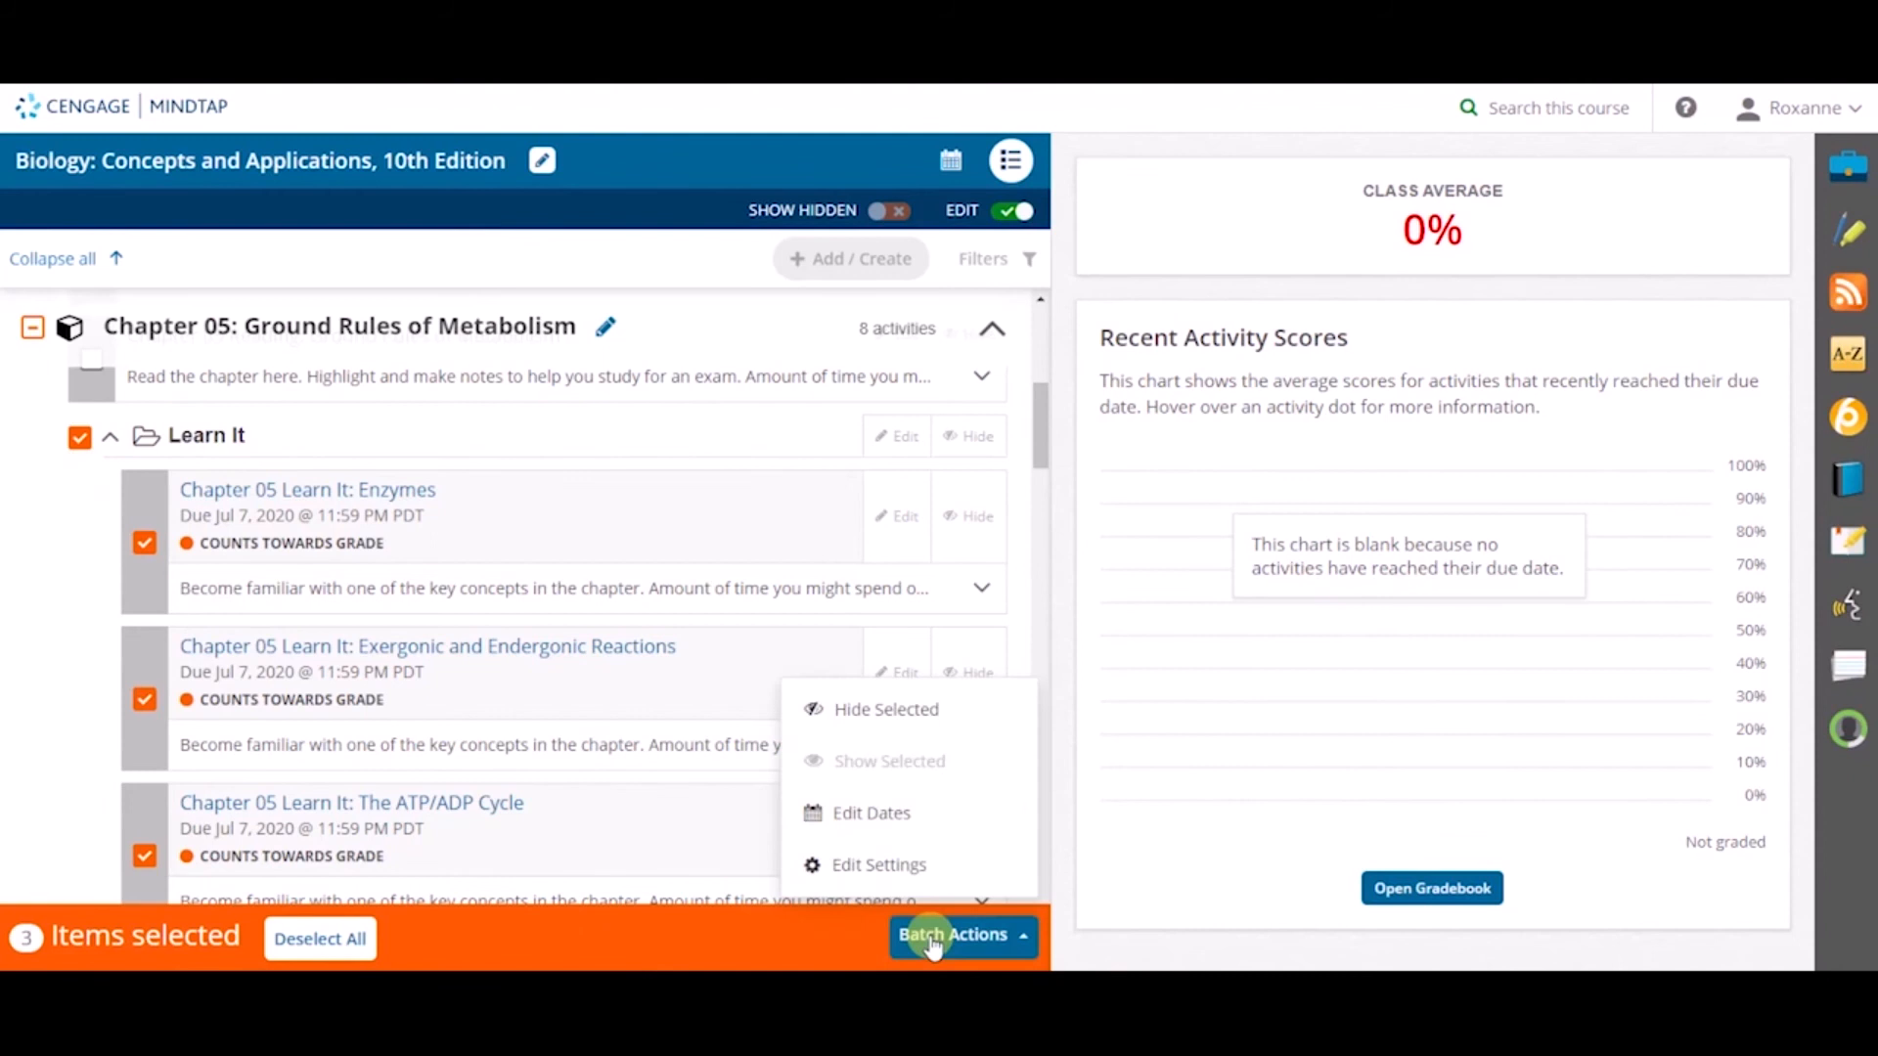
click(871, 812)
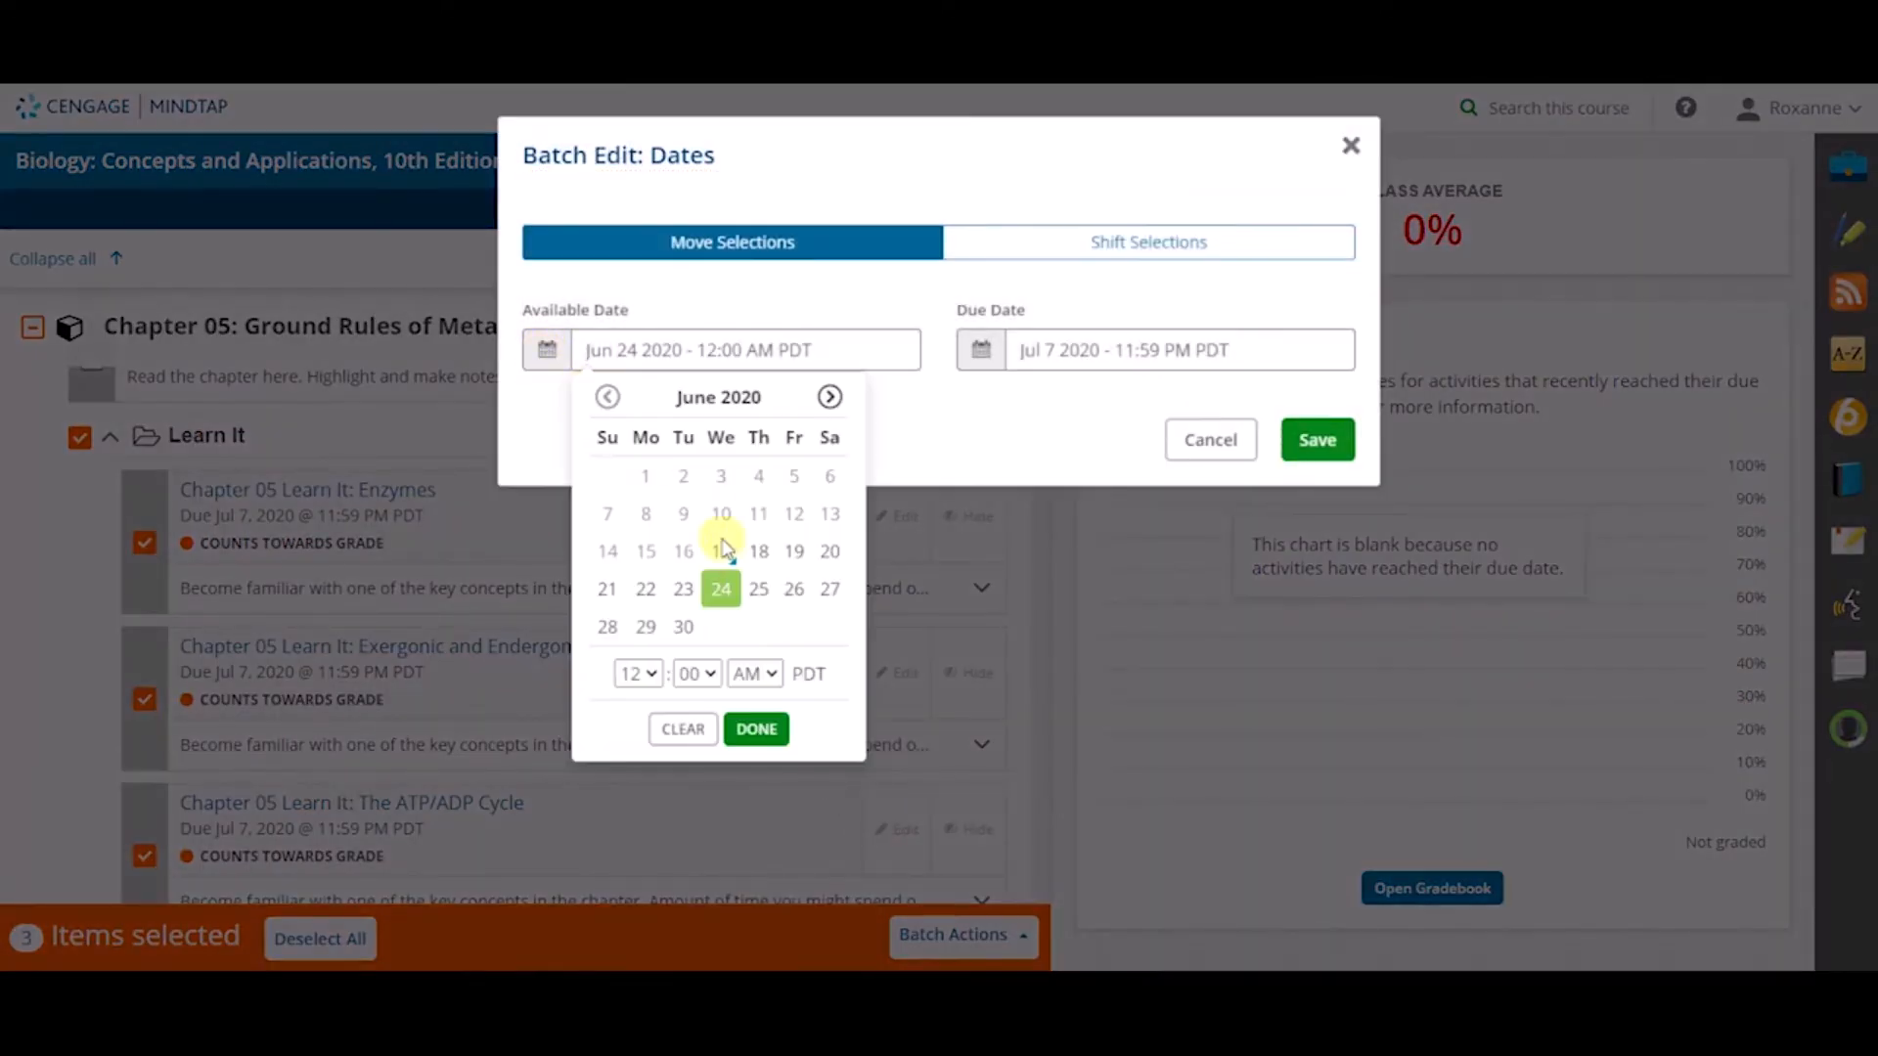
Set the available date to June 17, 2020 and the due date to July 31, 2020
click(720, 550)
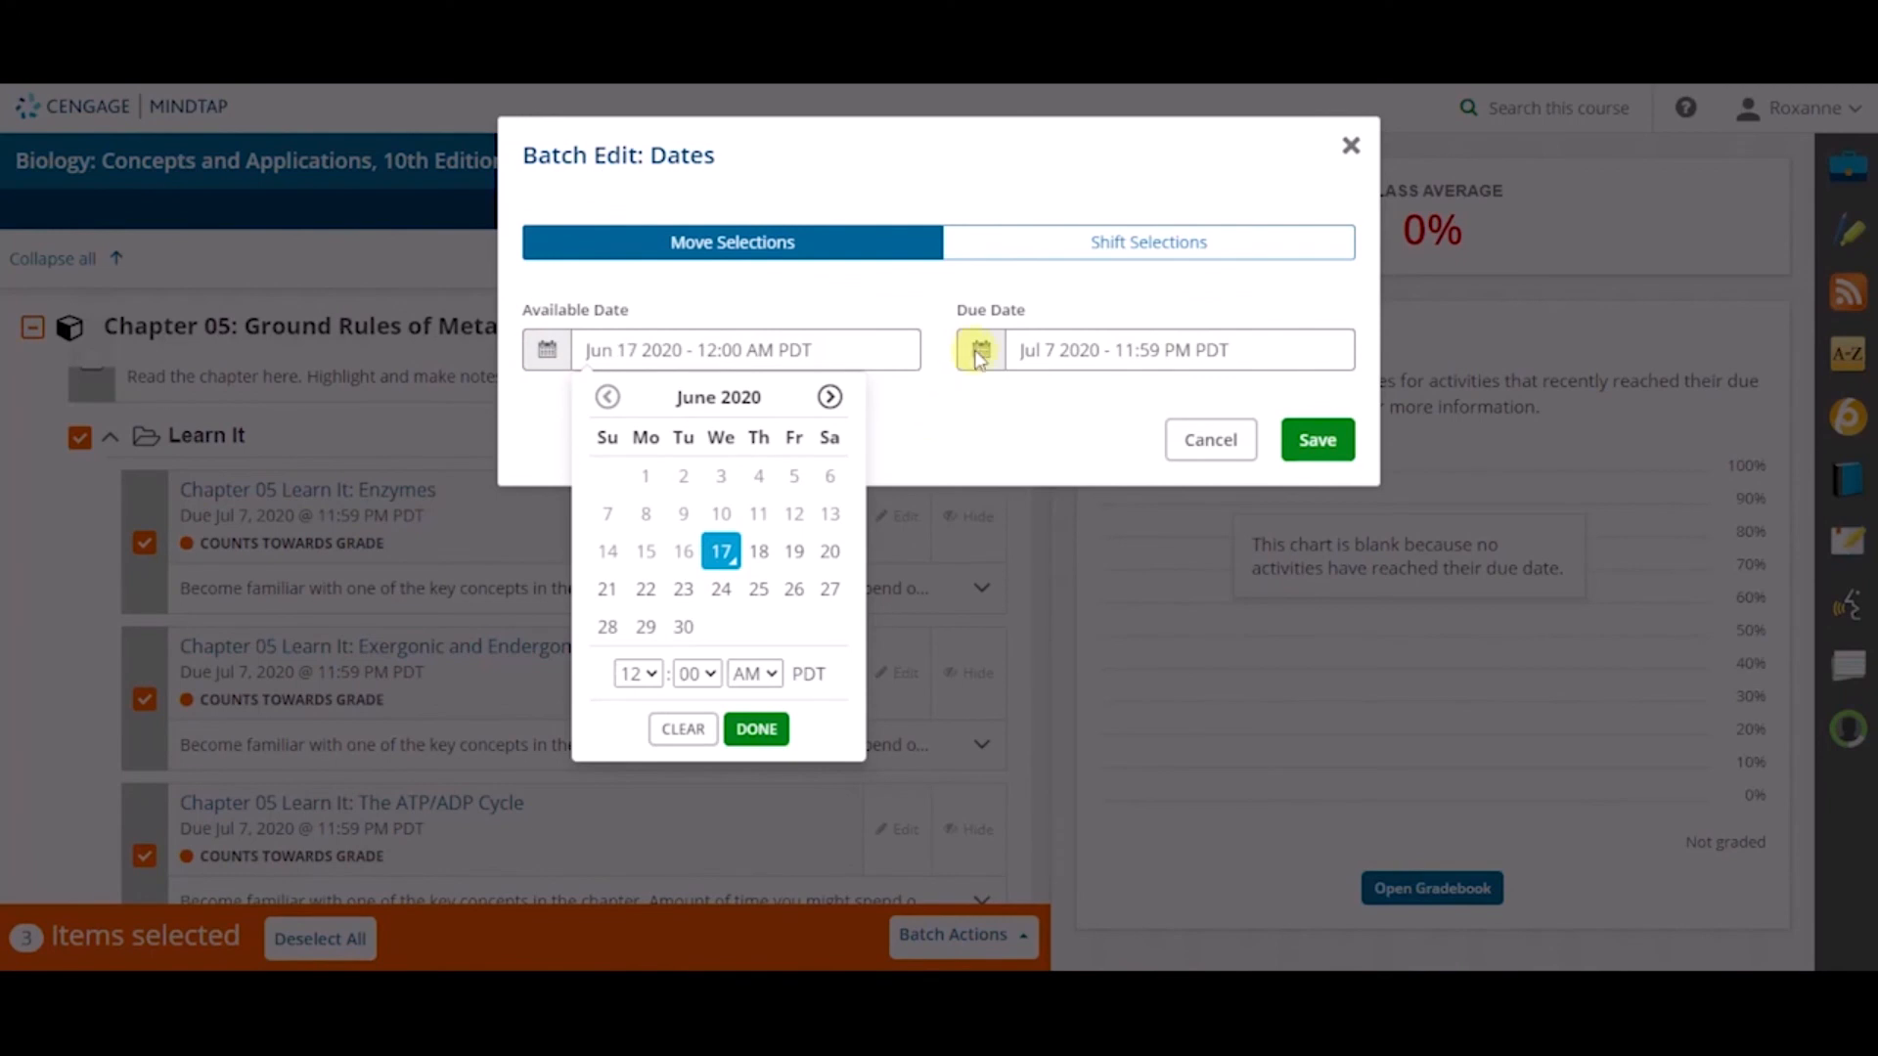
click(980, 348)
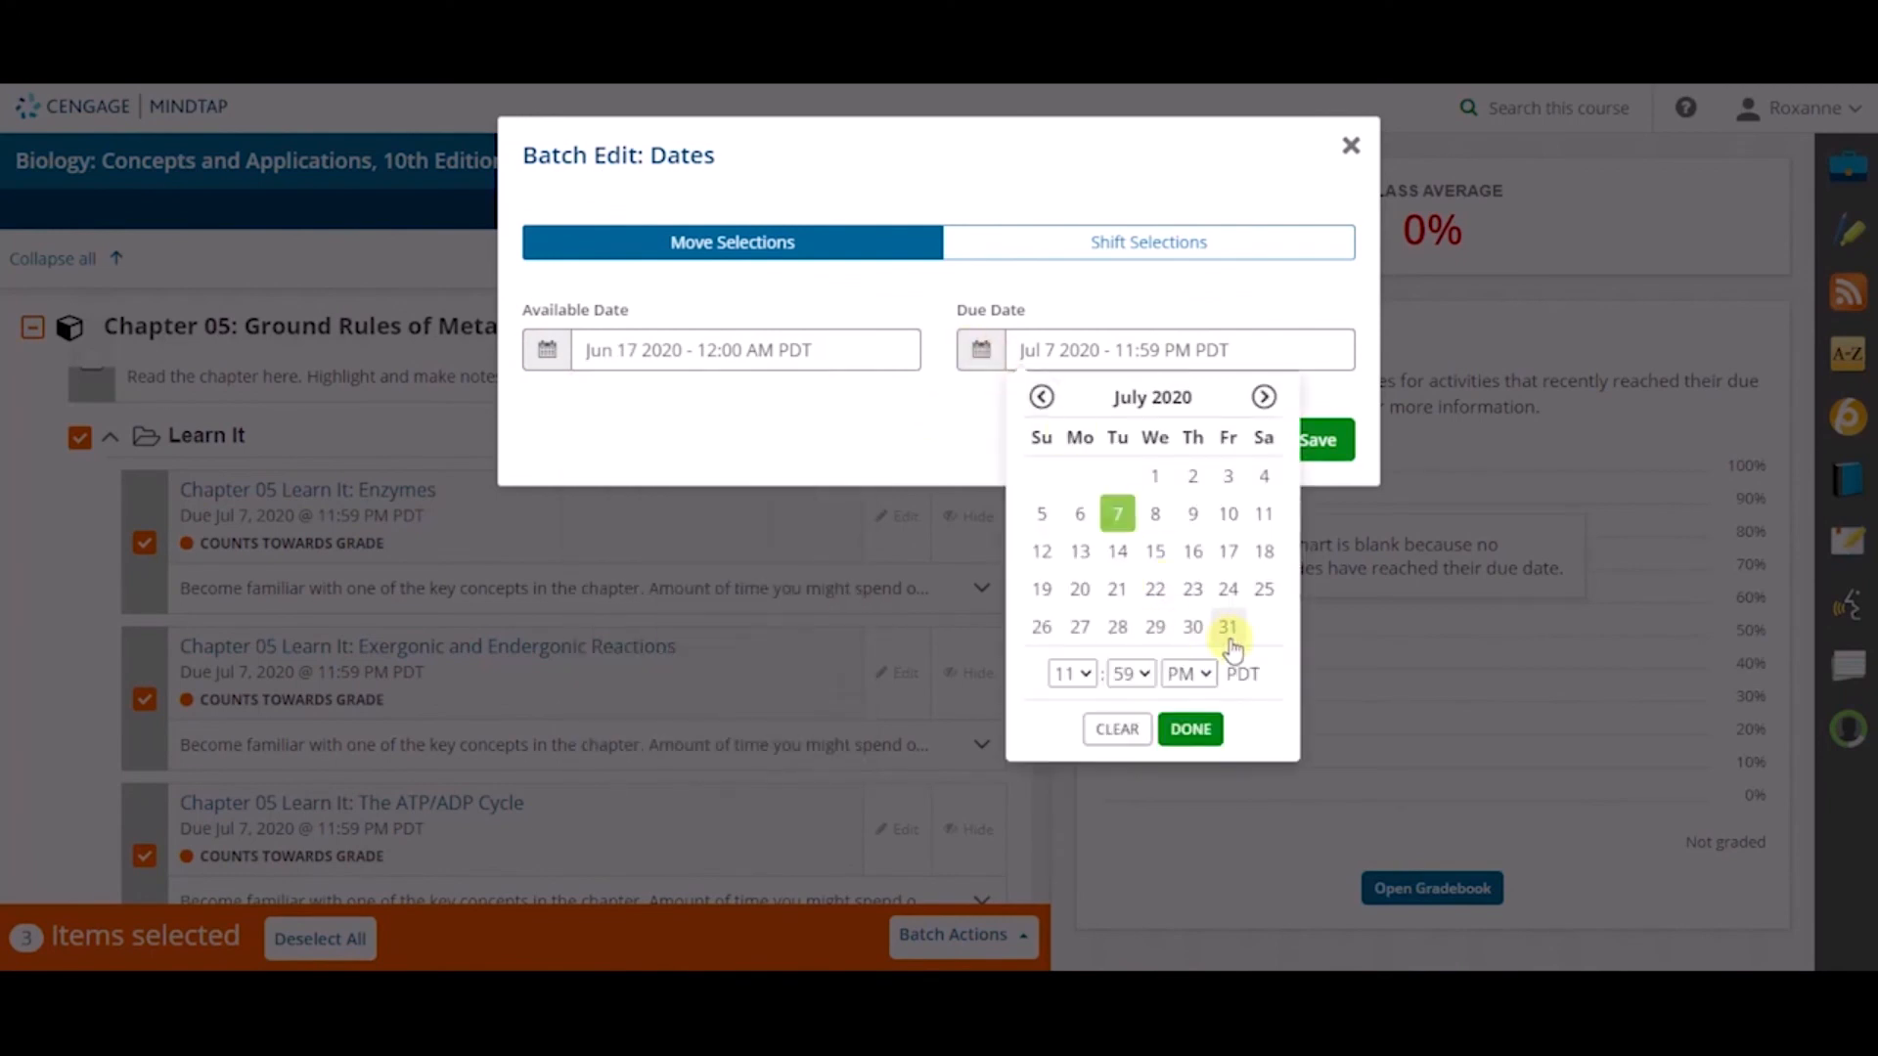
click(1226, 625)
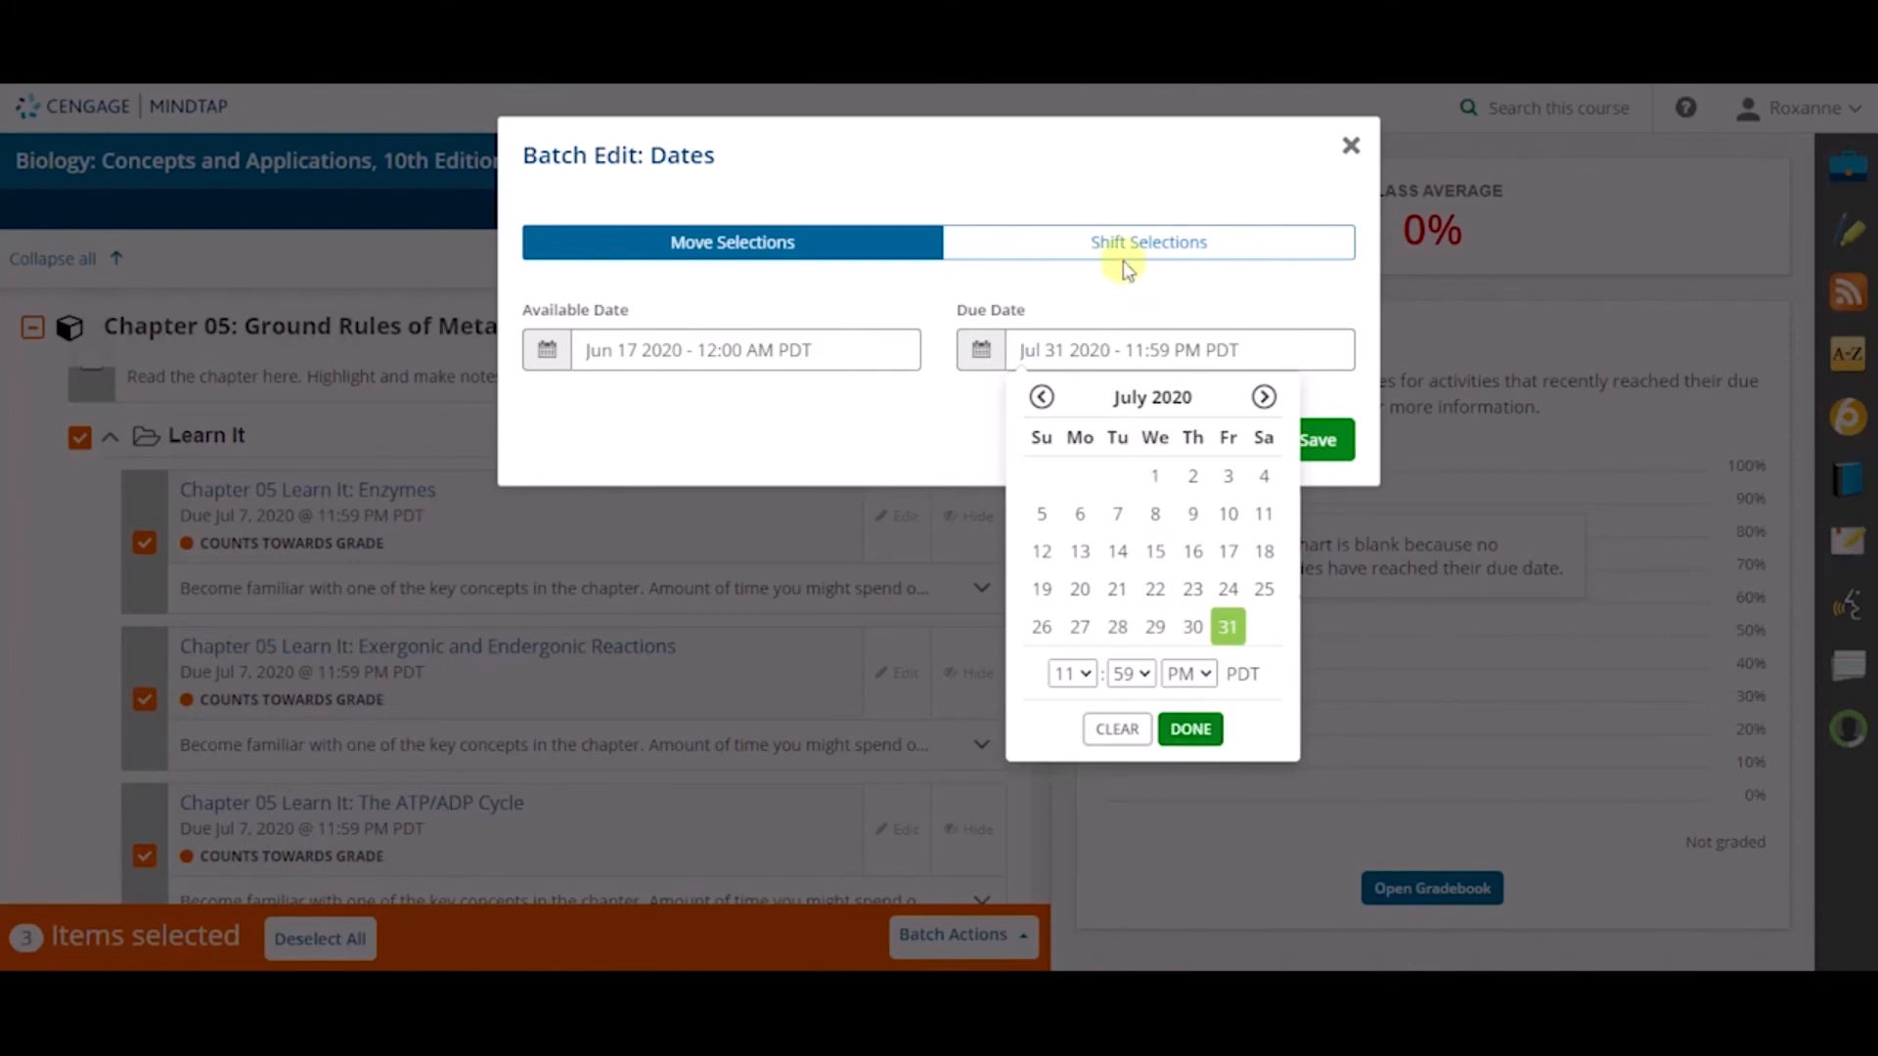
Shift the selected dates forward 7 days under Shift Selections, save, and dismiss the confirmation
click(1146, 242)
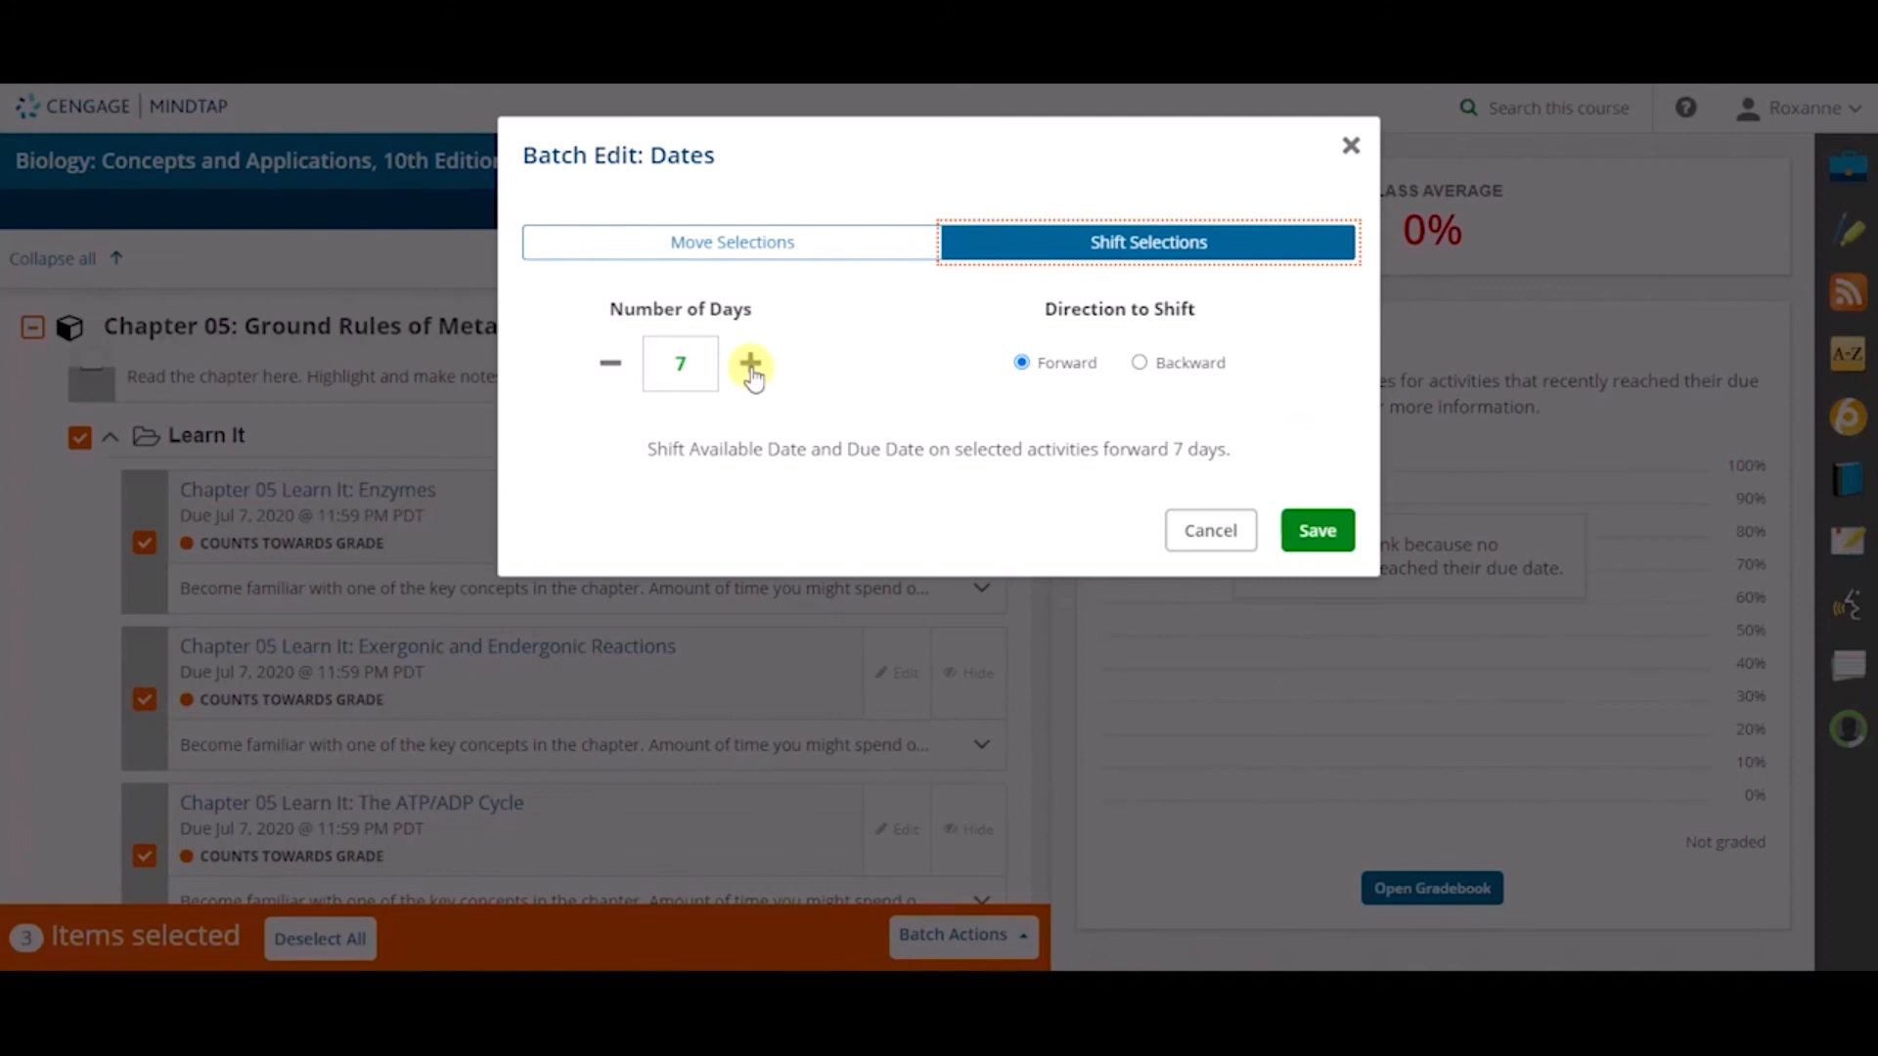
click(750, 363)
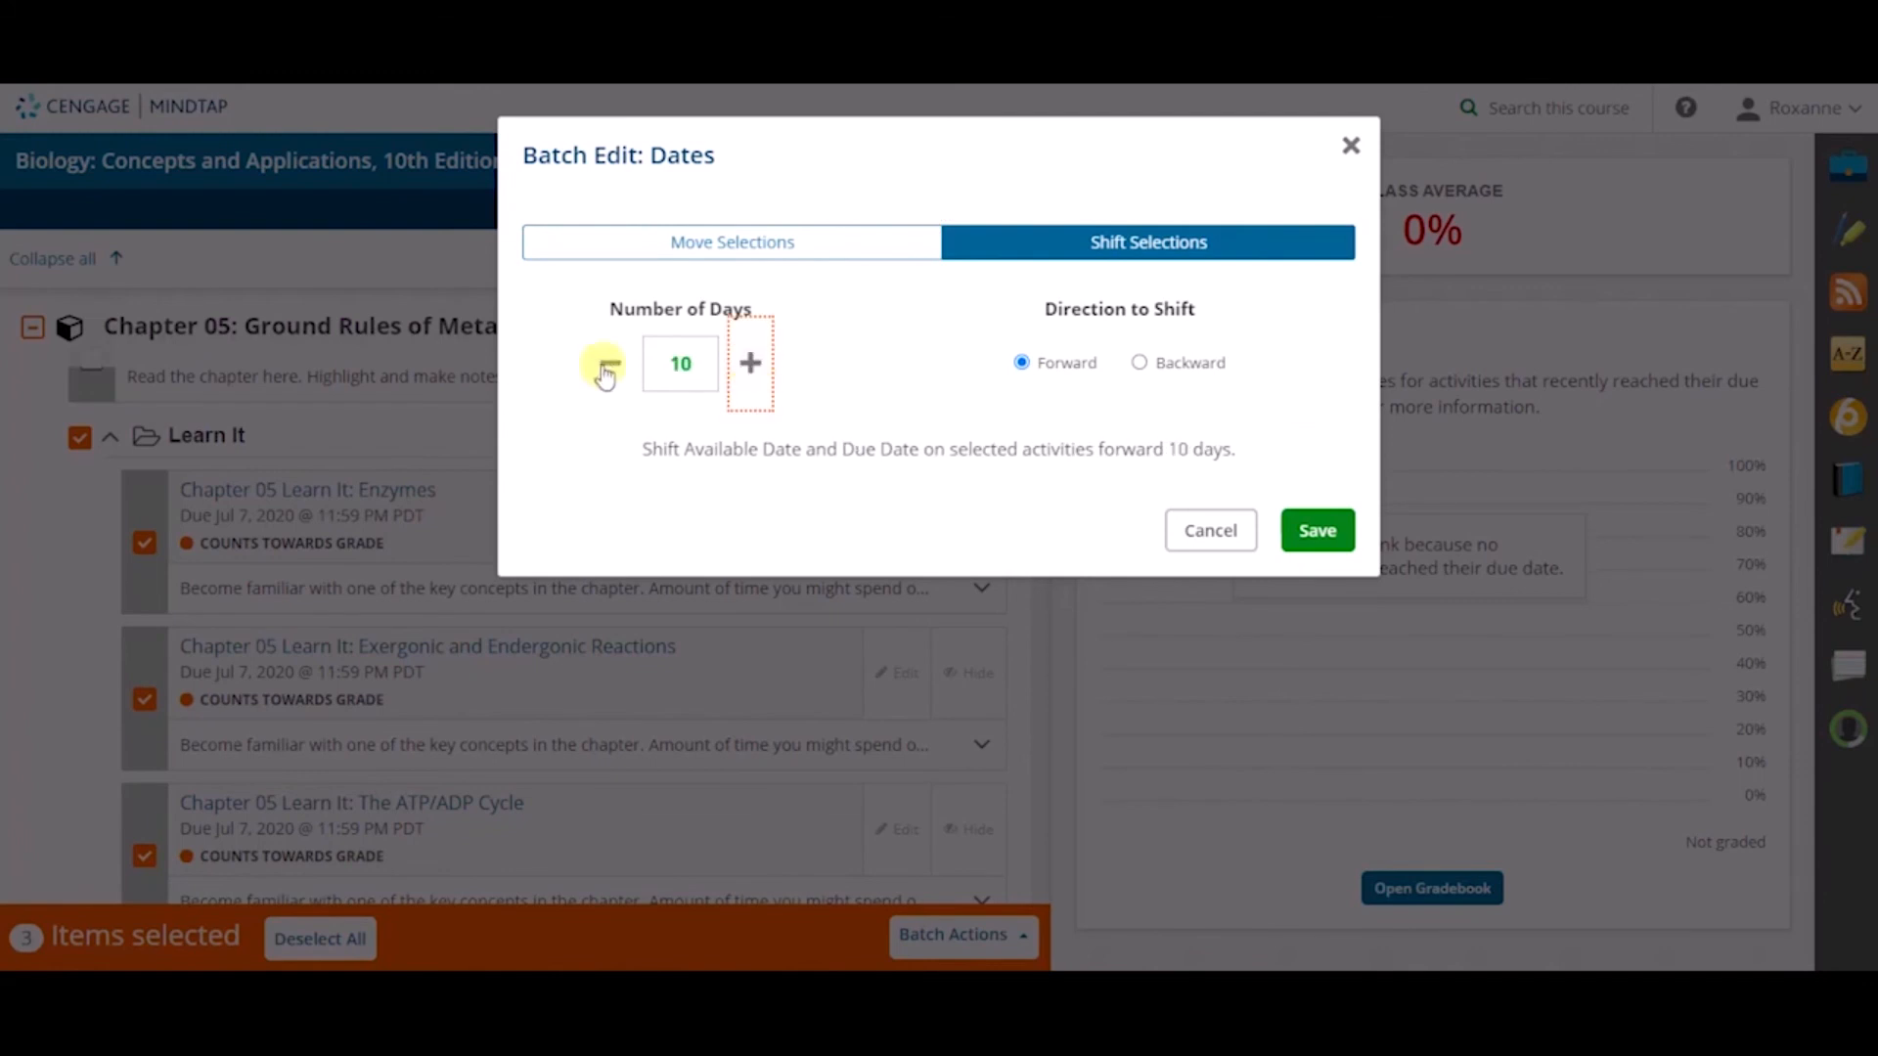
click(602, 365)
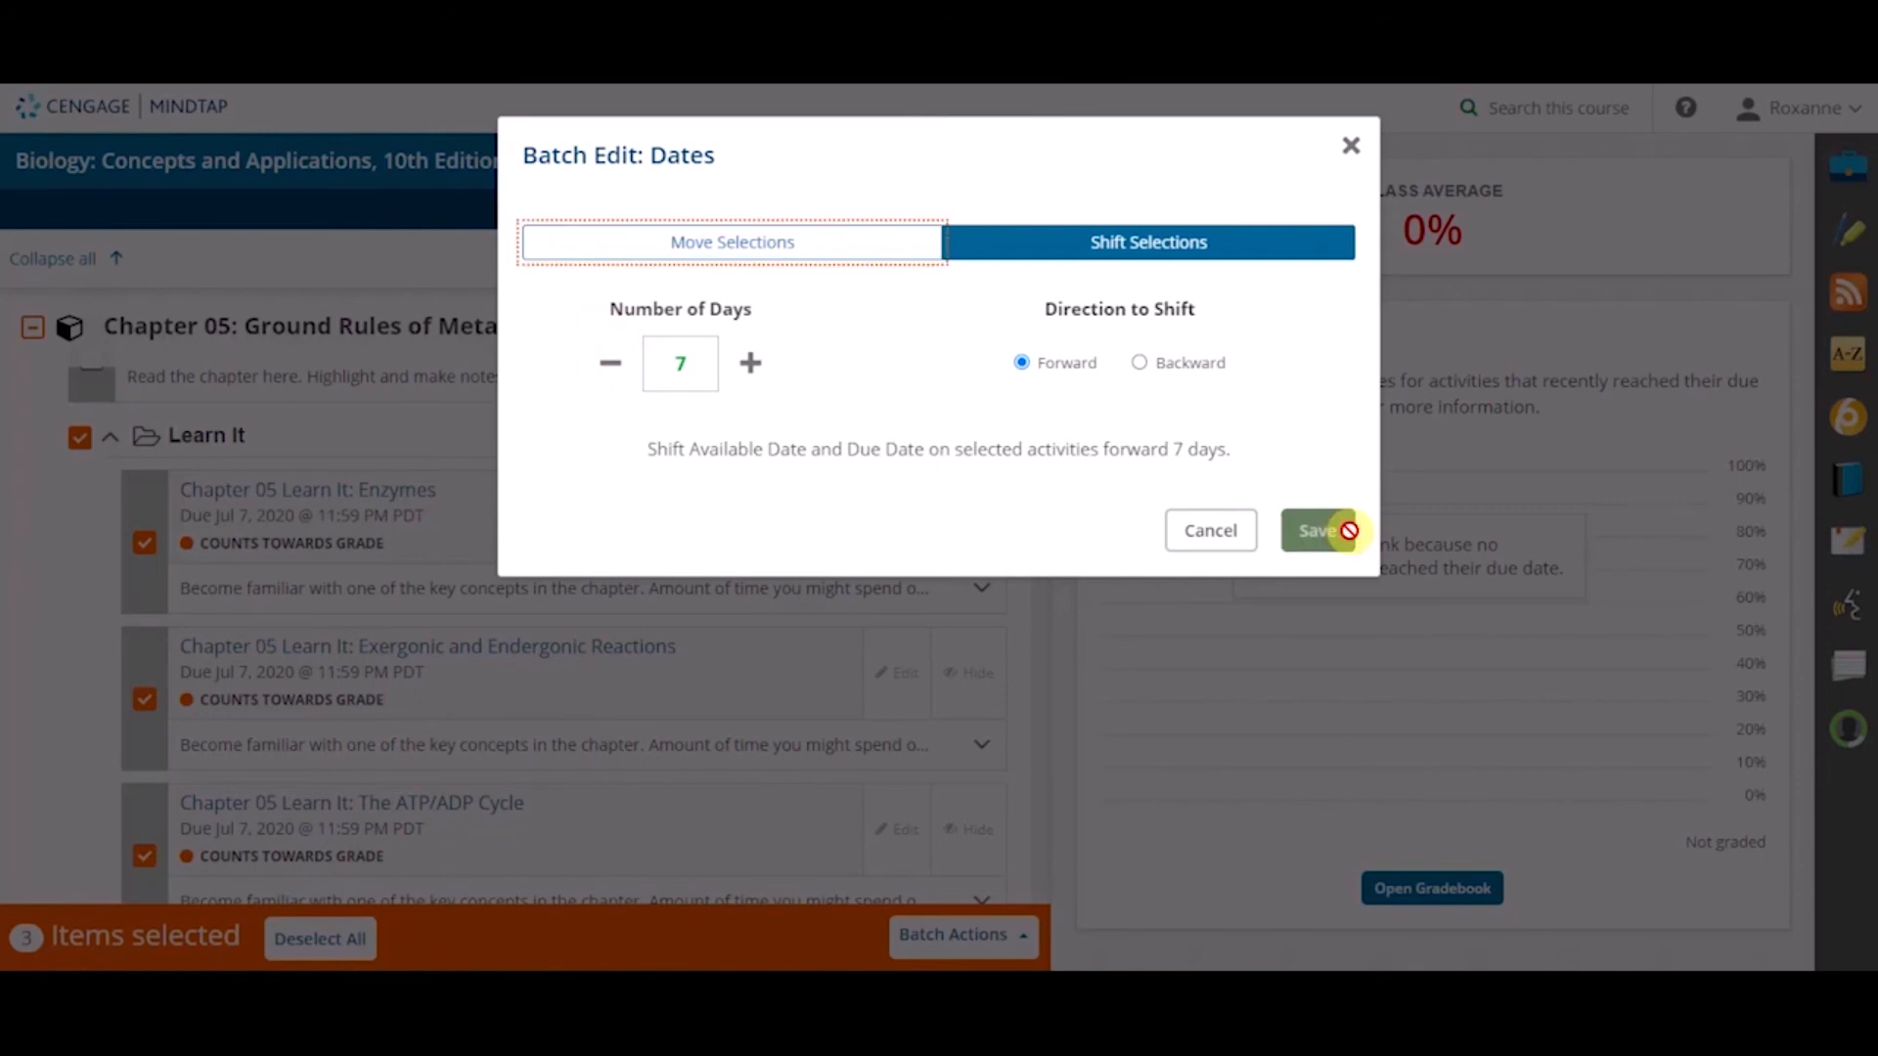
click(1316, 530)
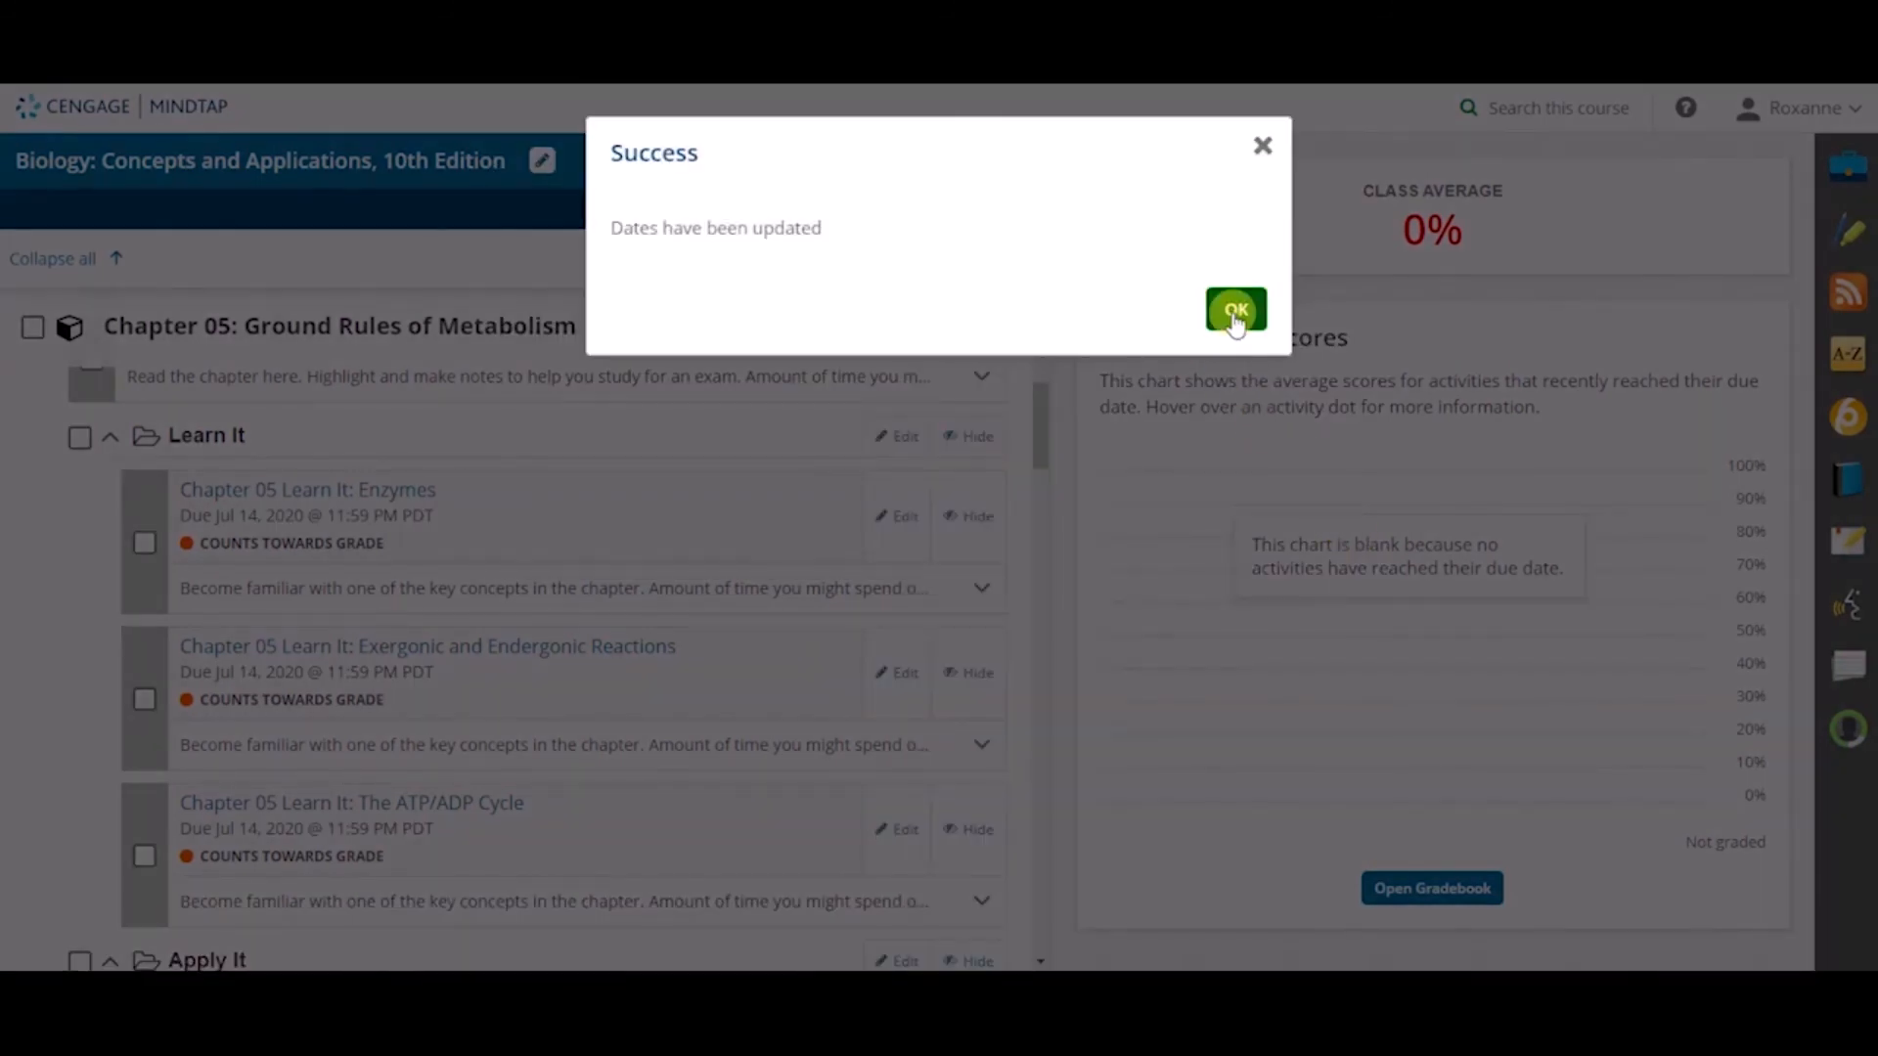
click(1234, 309)
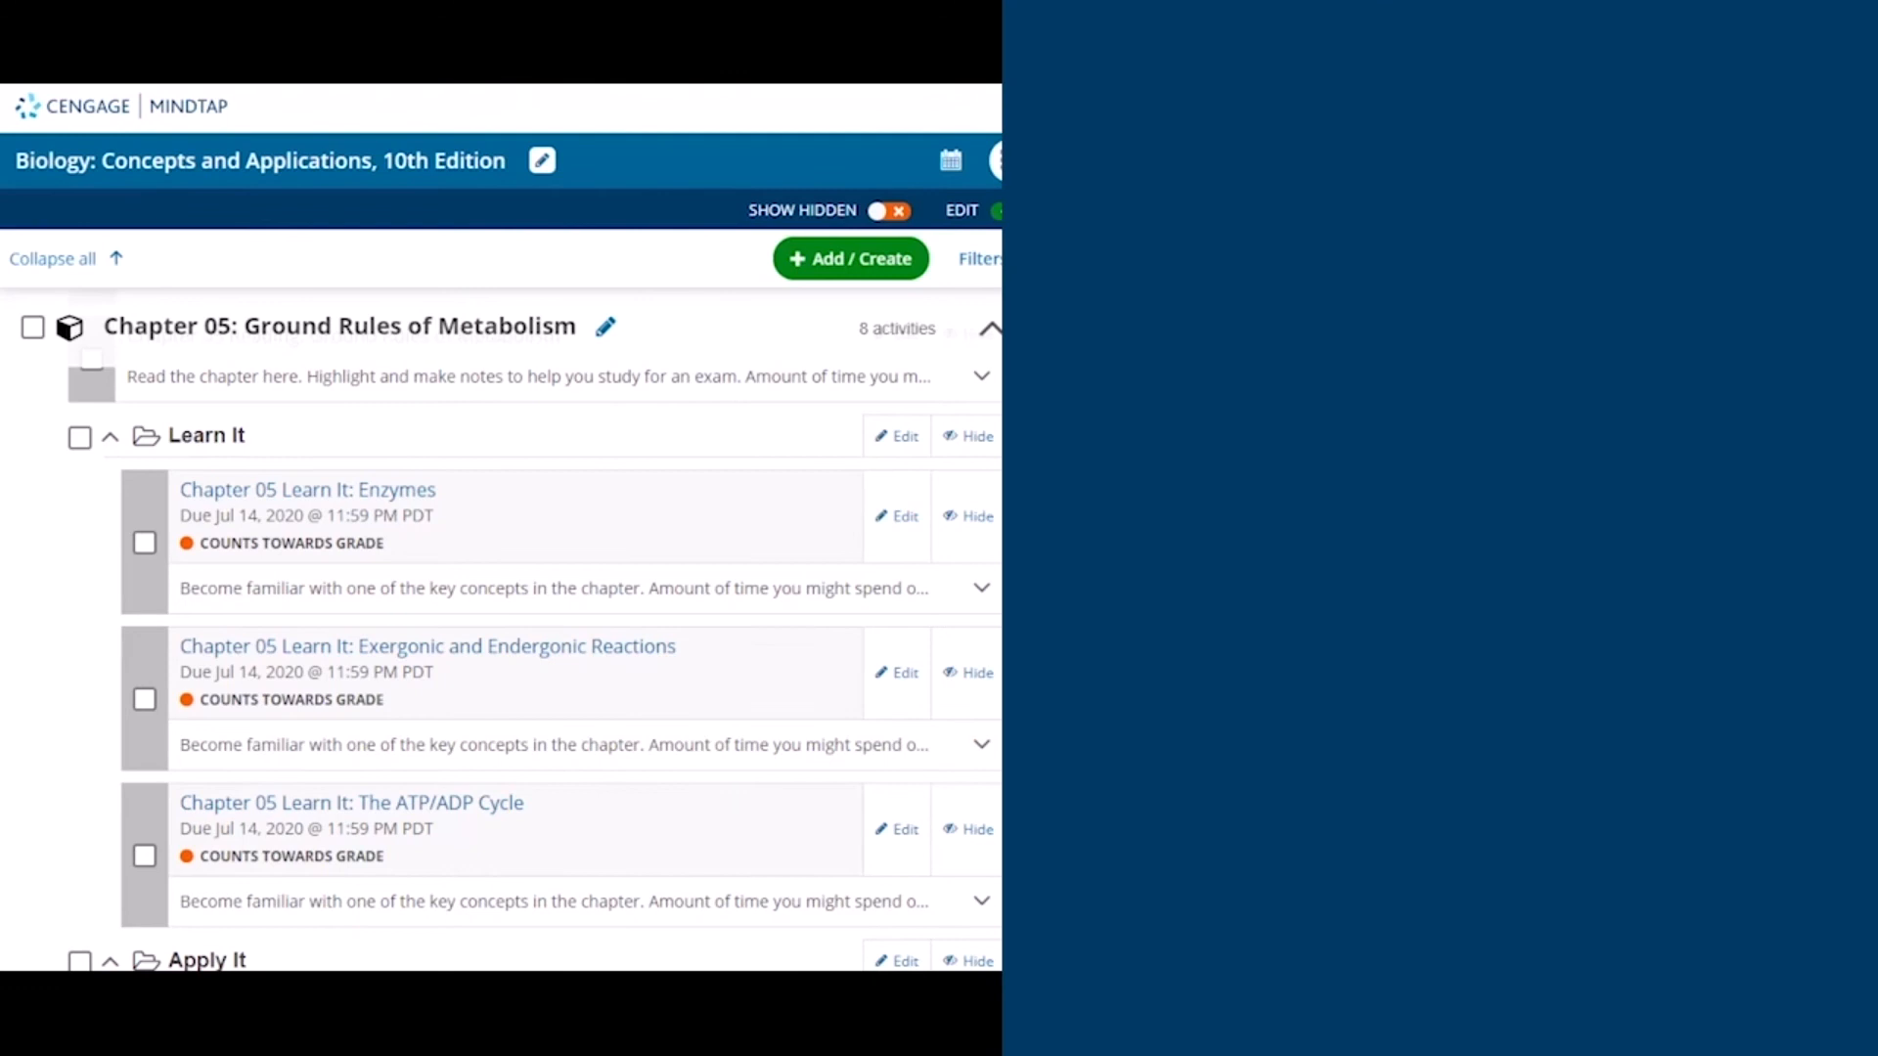
click(992, 325)
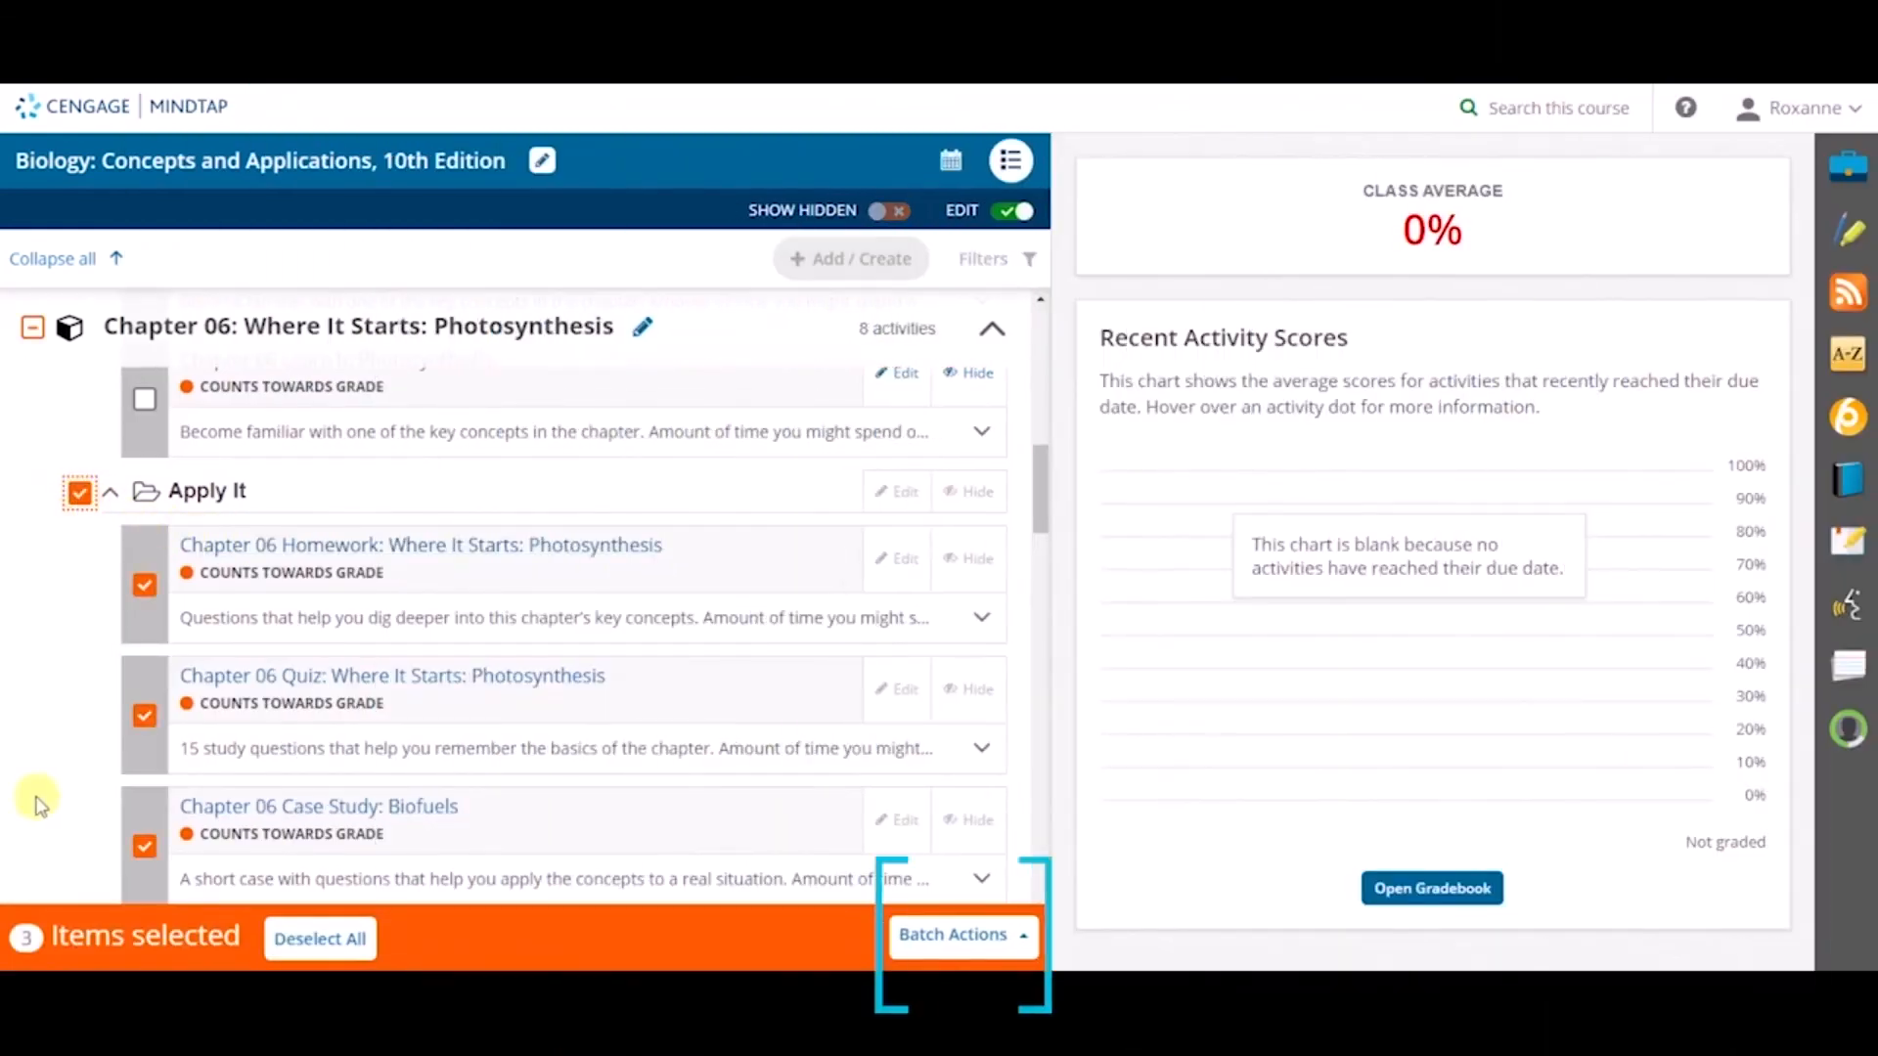
Bring up Batch Actions > Edit Settings for the three selected Chapter 06 Apply It activities
click(962, 935)
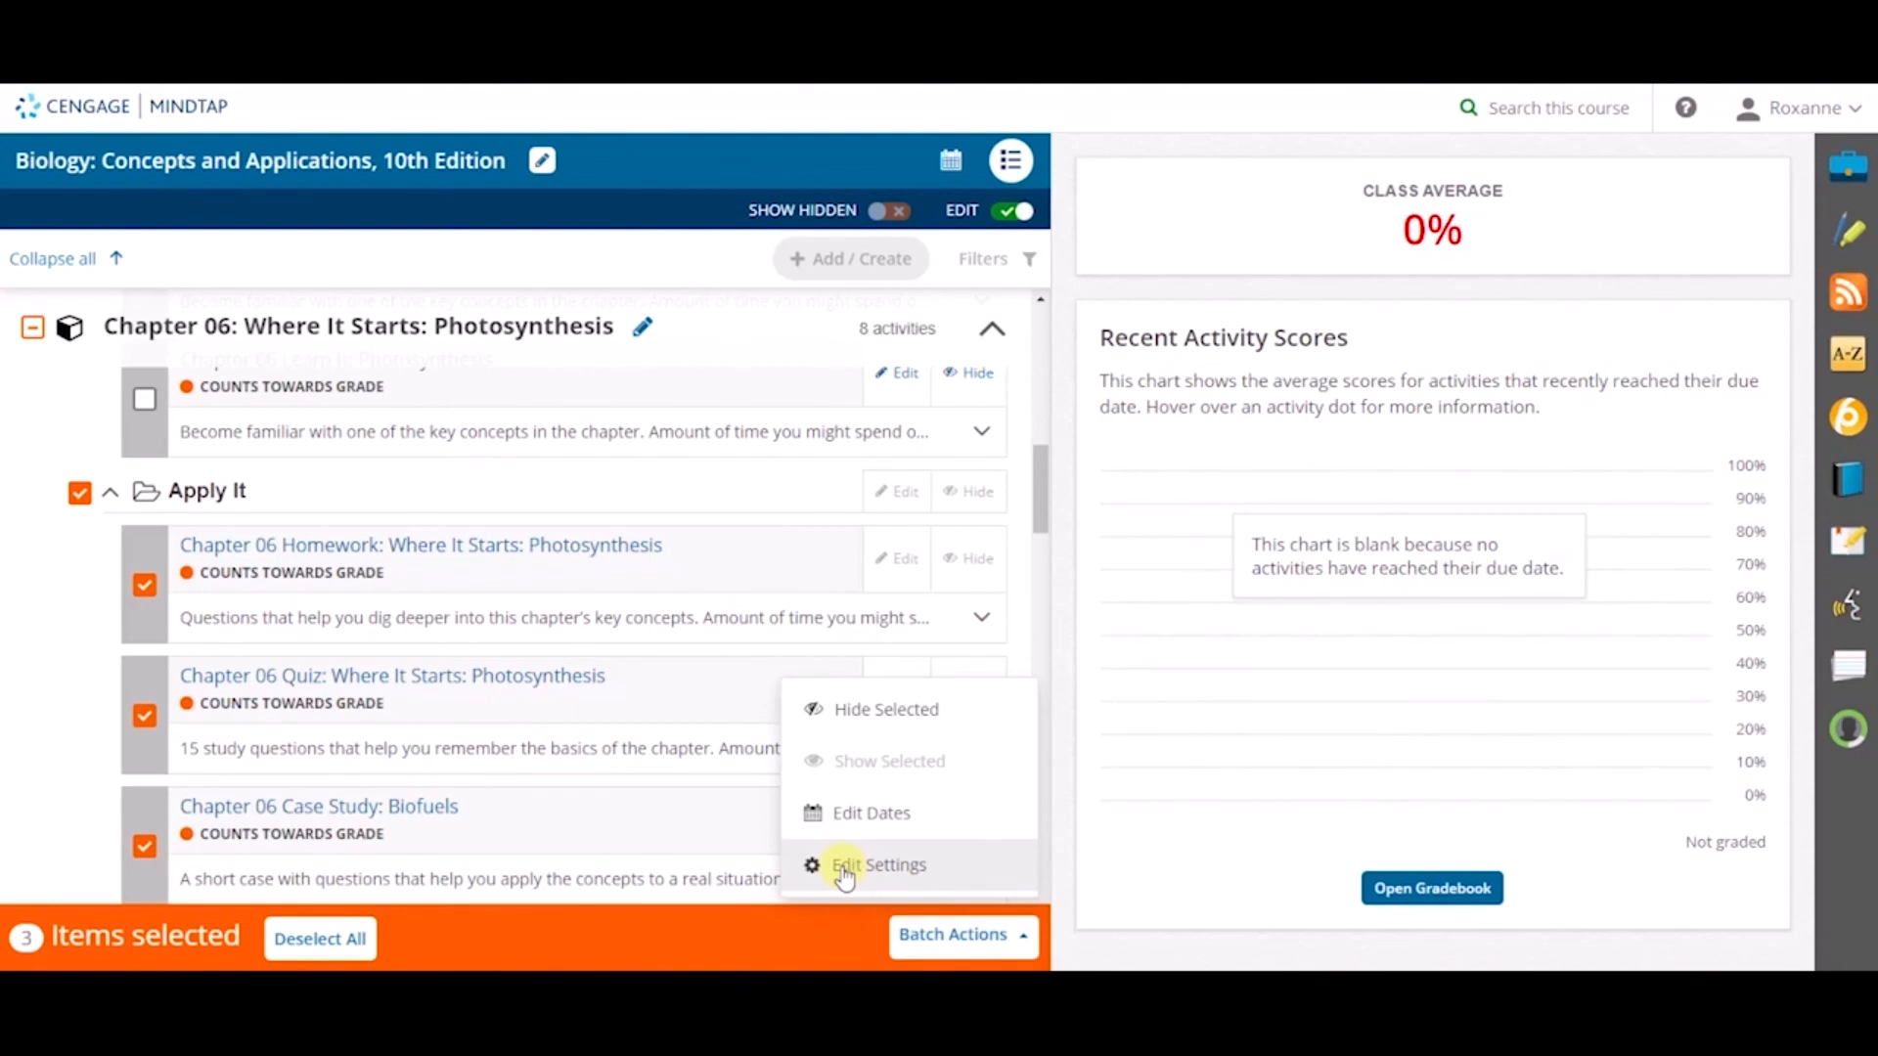
click(878, 864)
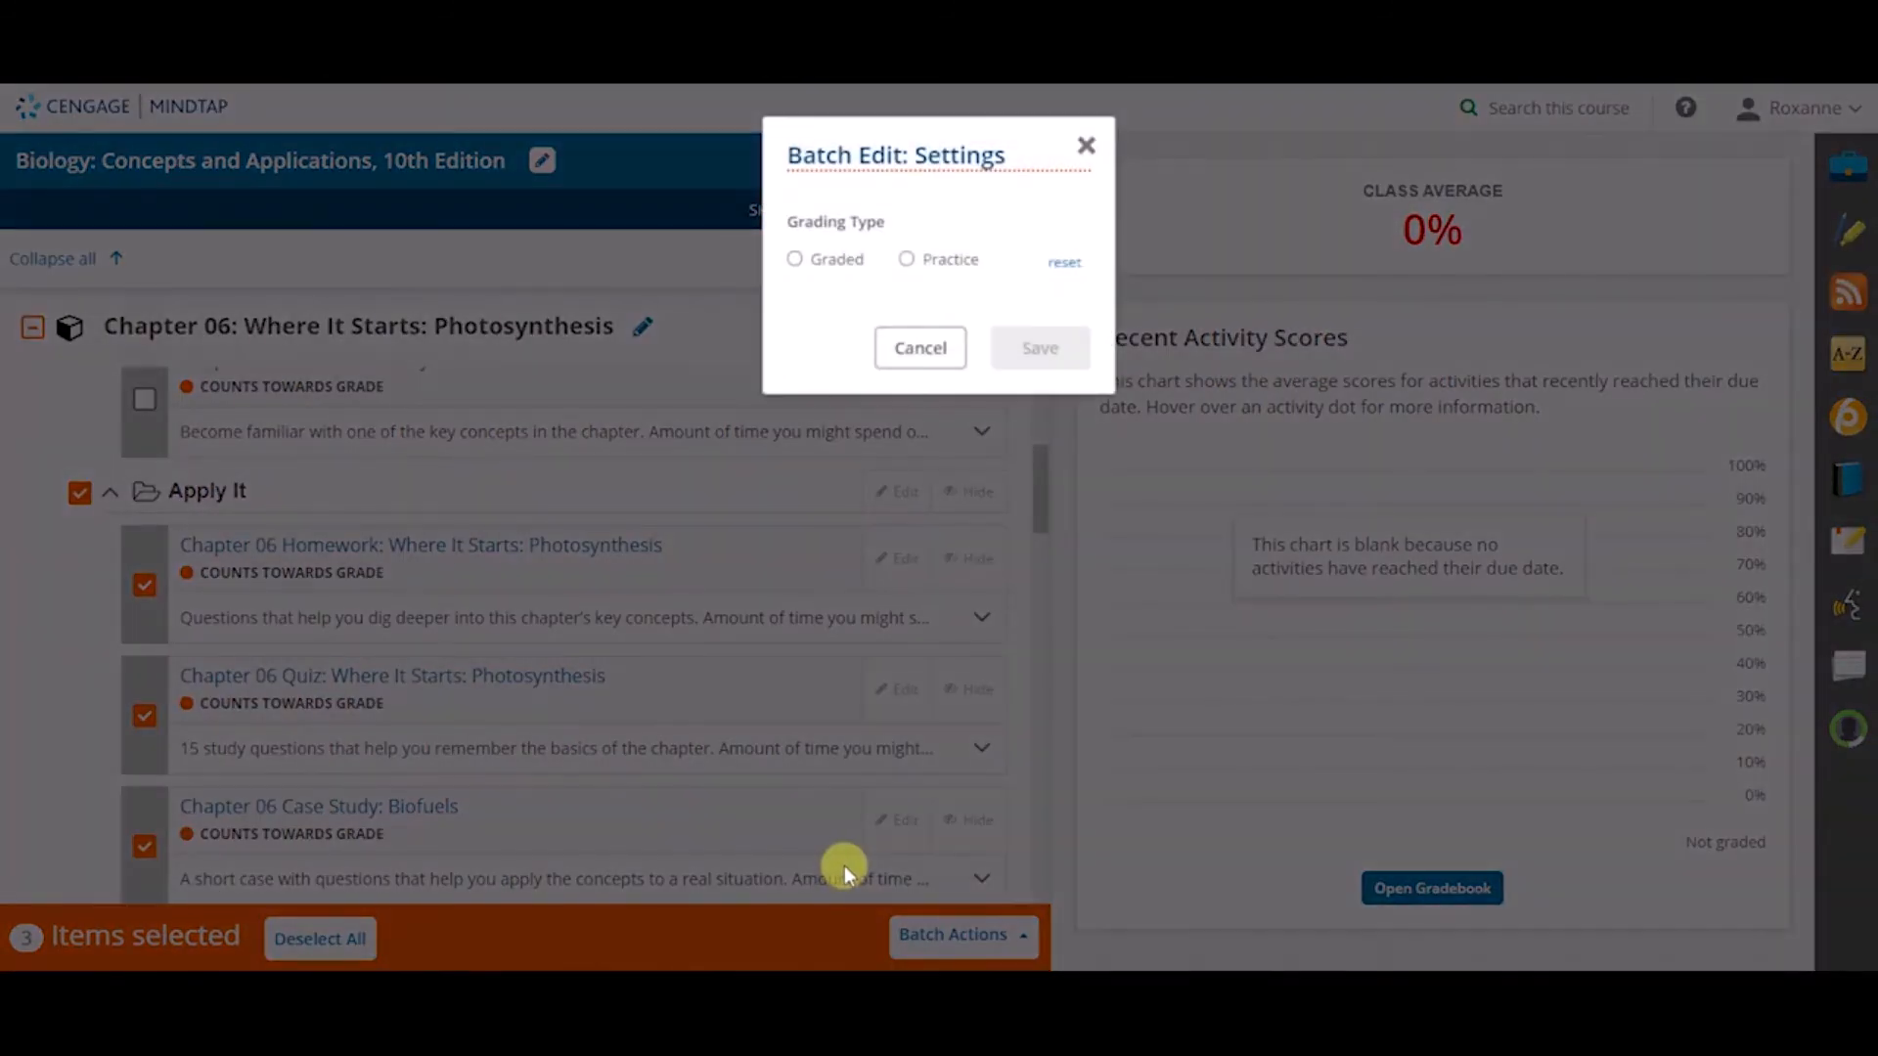
Set the Grading Type to Practice, save, and dismiss the success confirmation
click(794, 258)
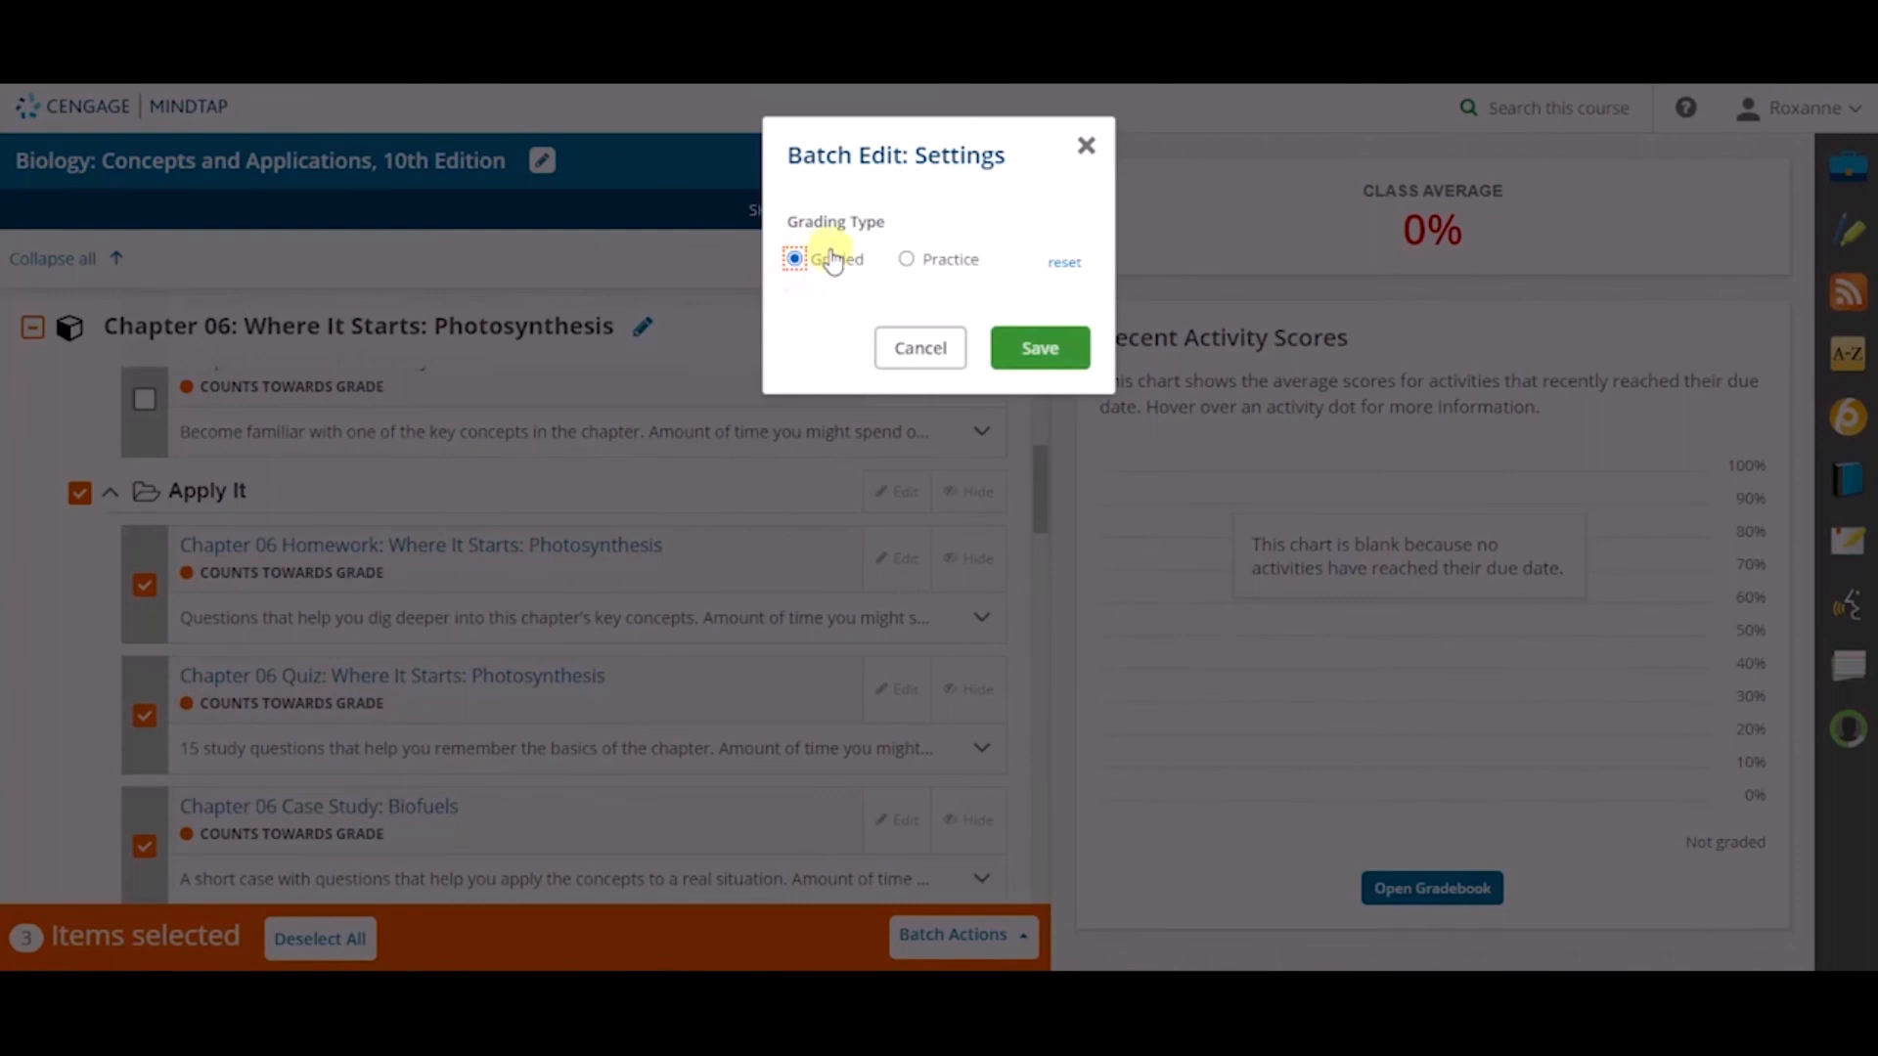
click(906, 261)
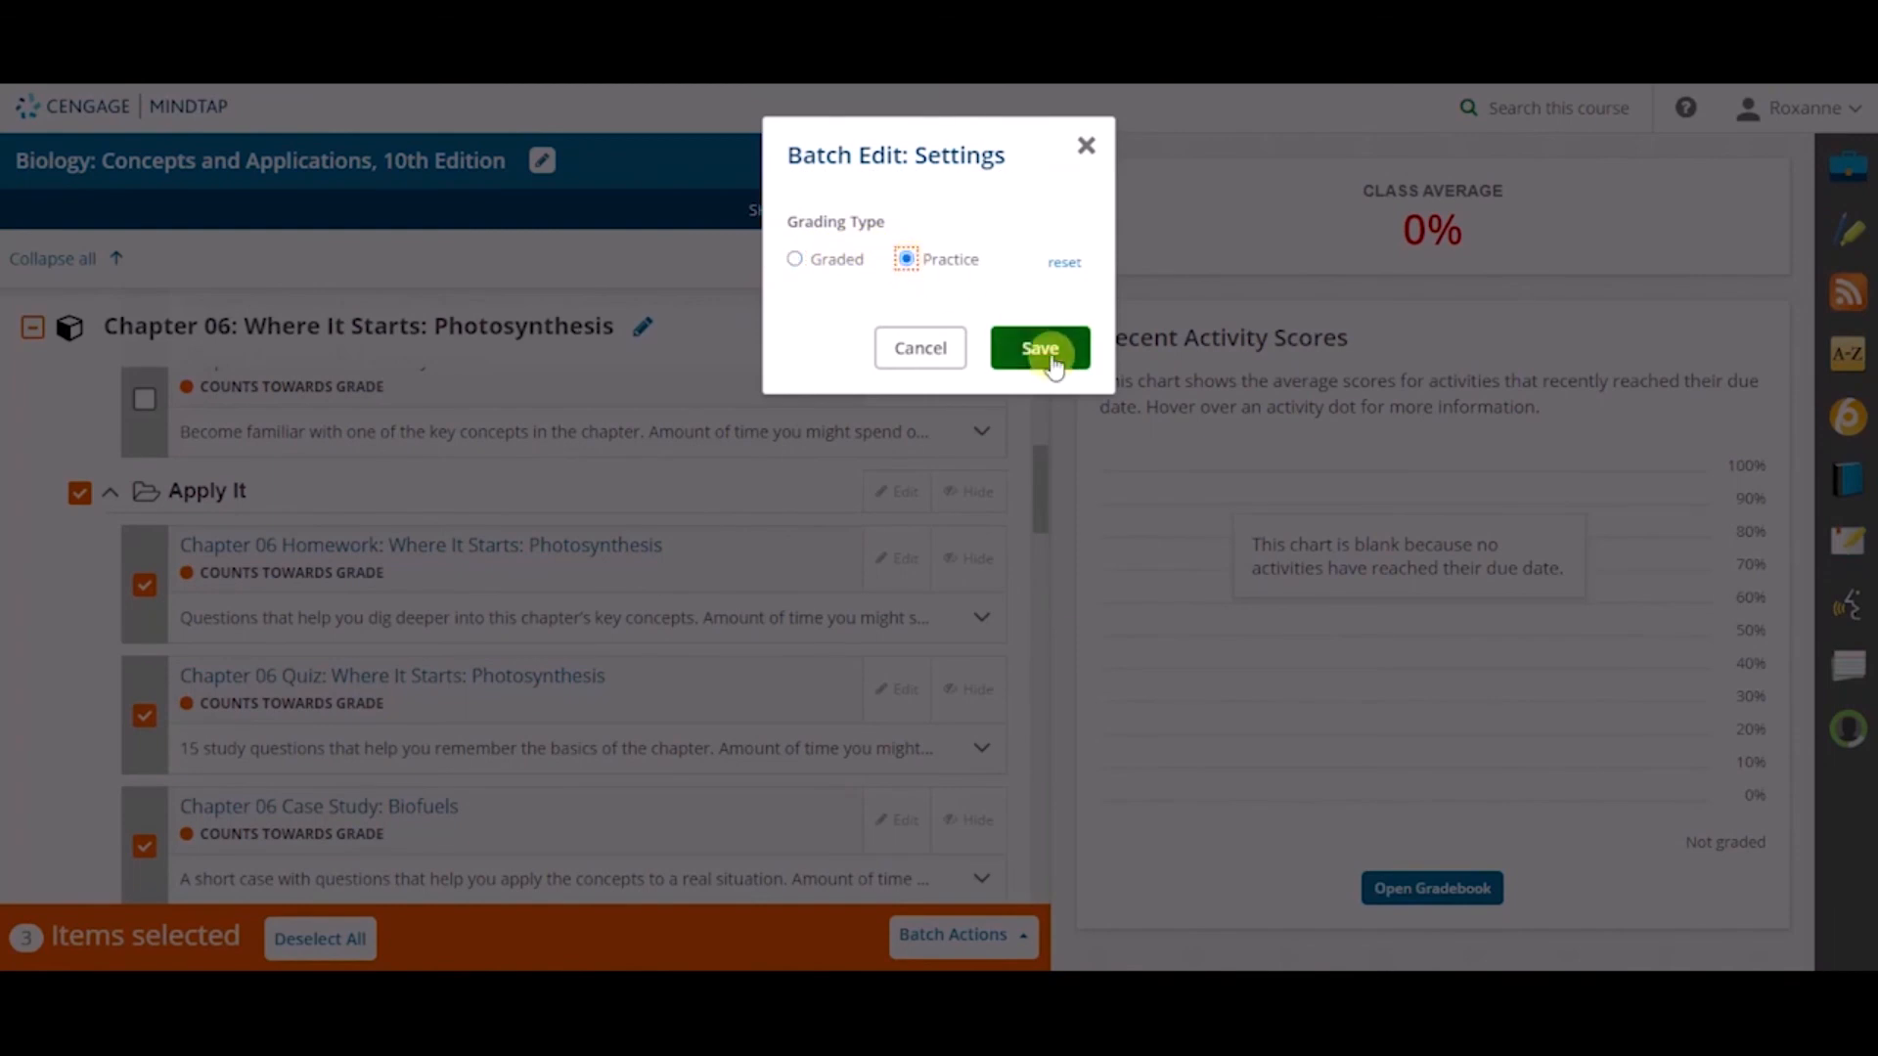
click(1040, 348)
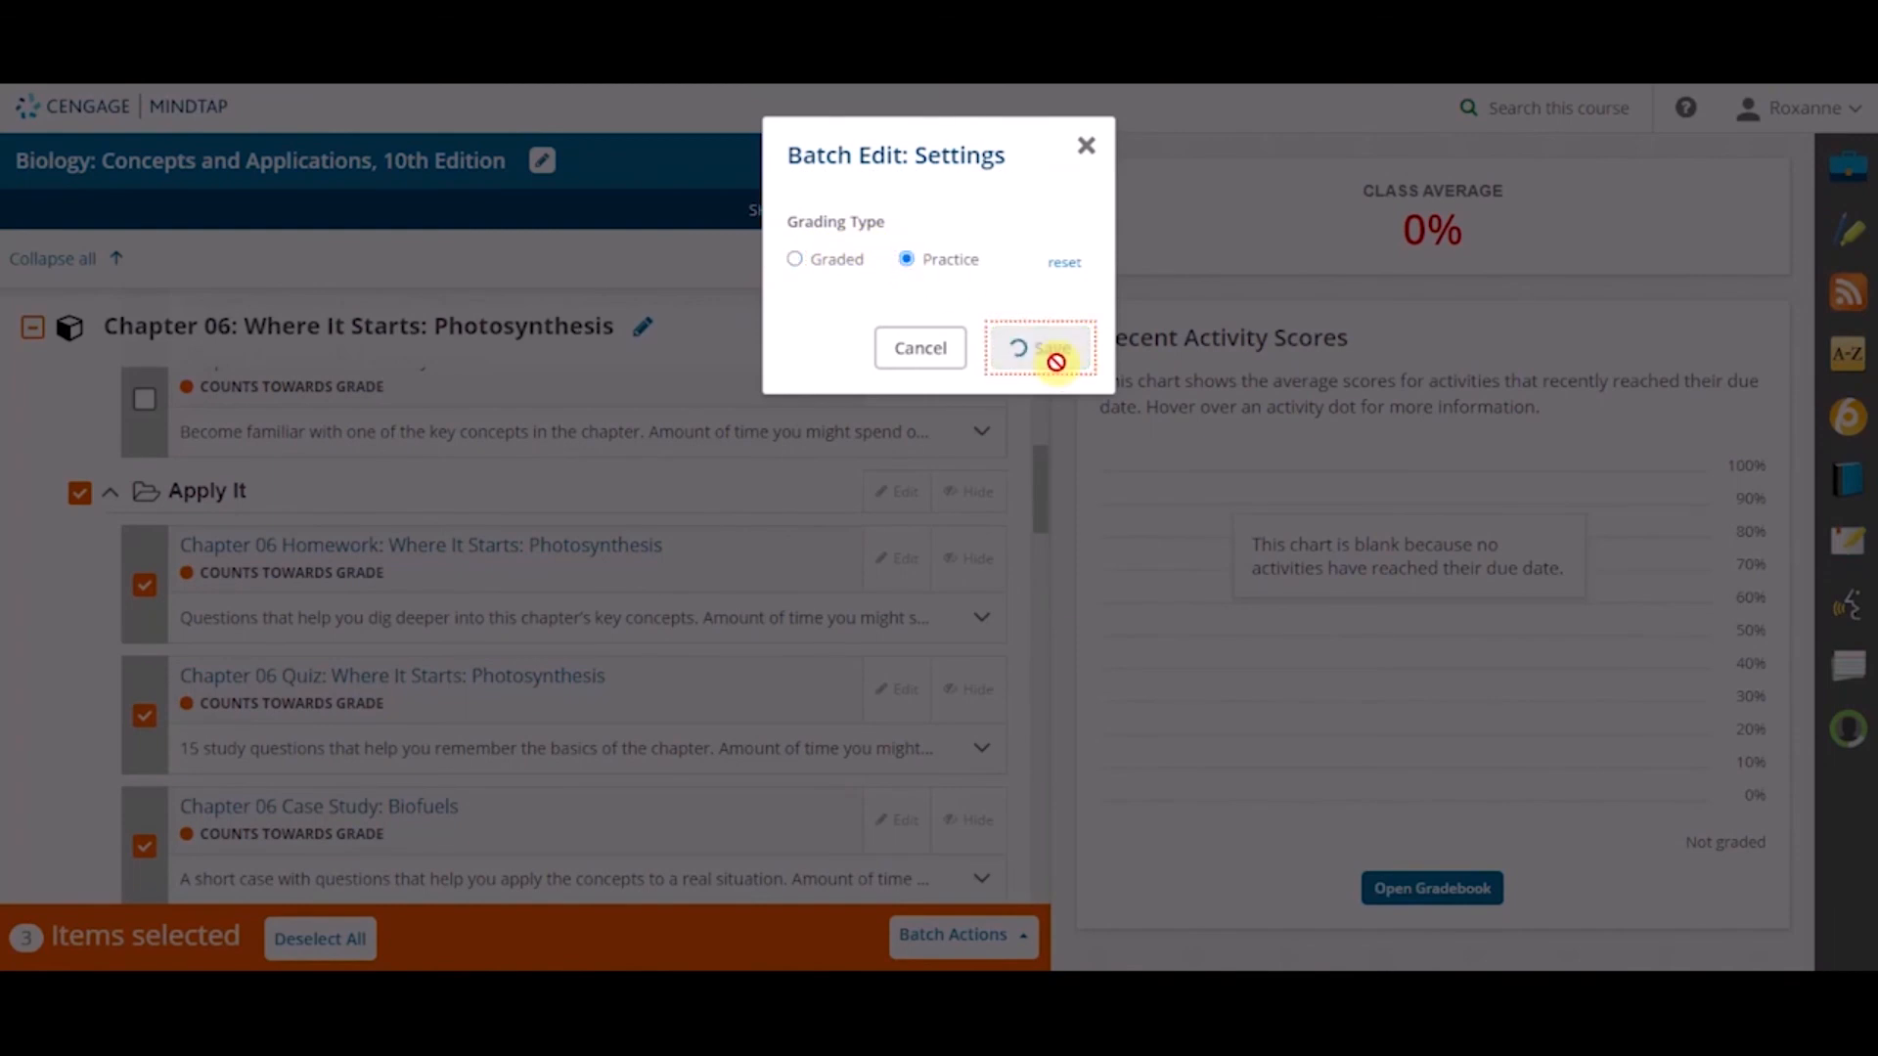
click(1039, 347)
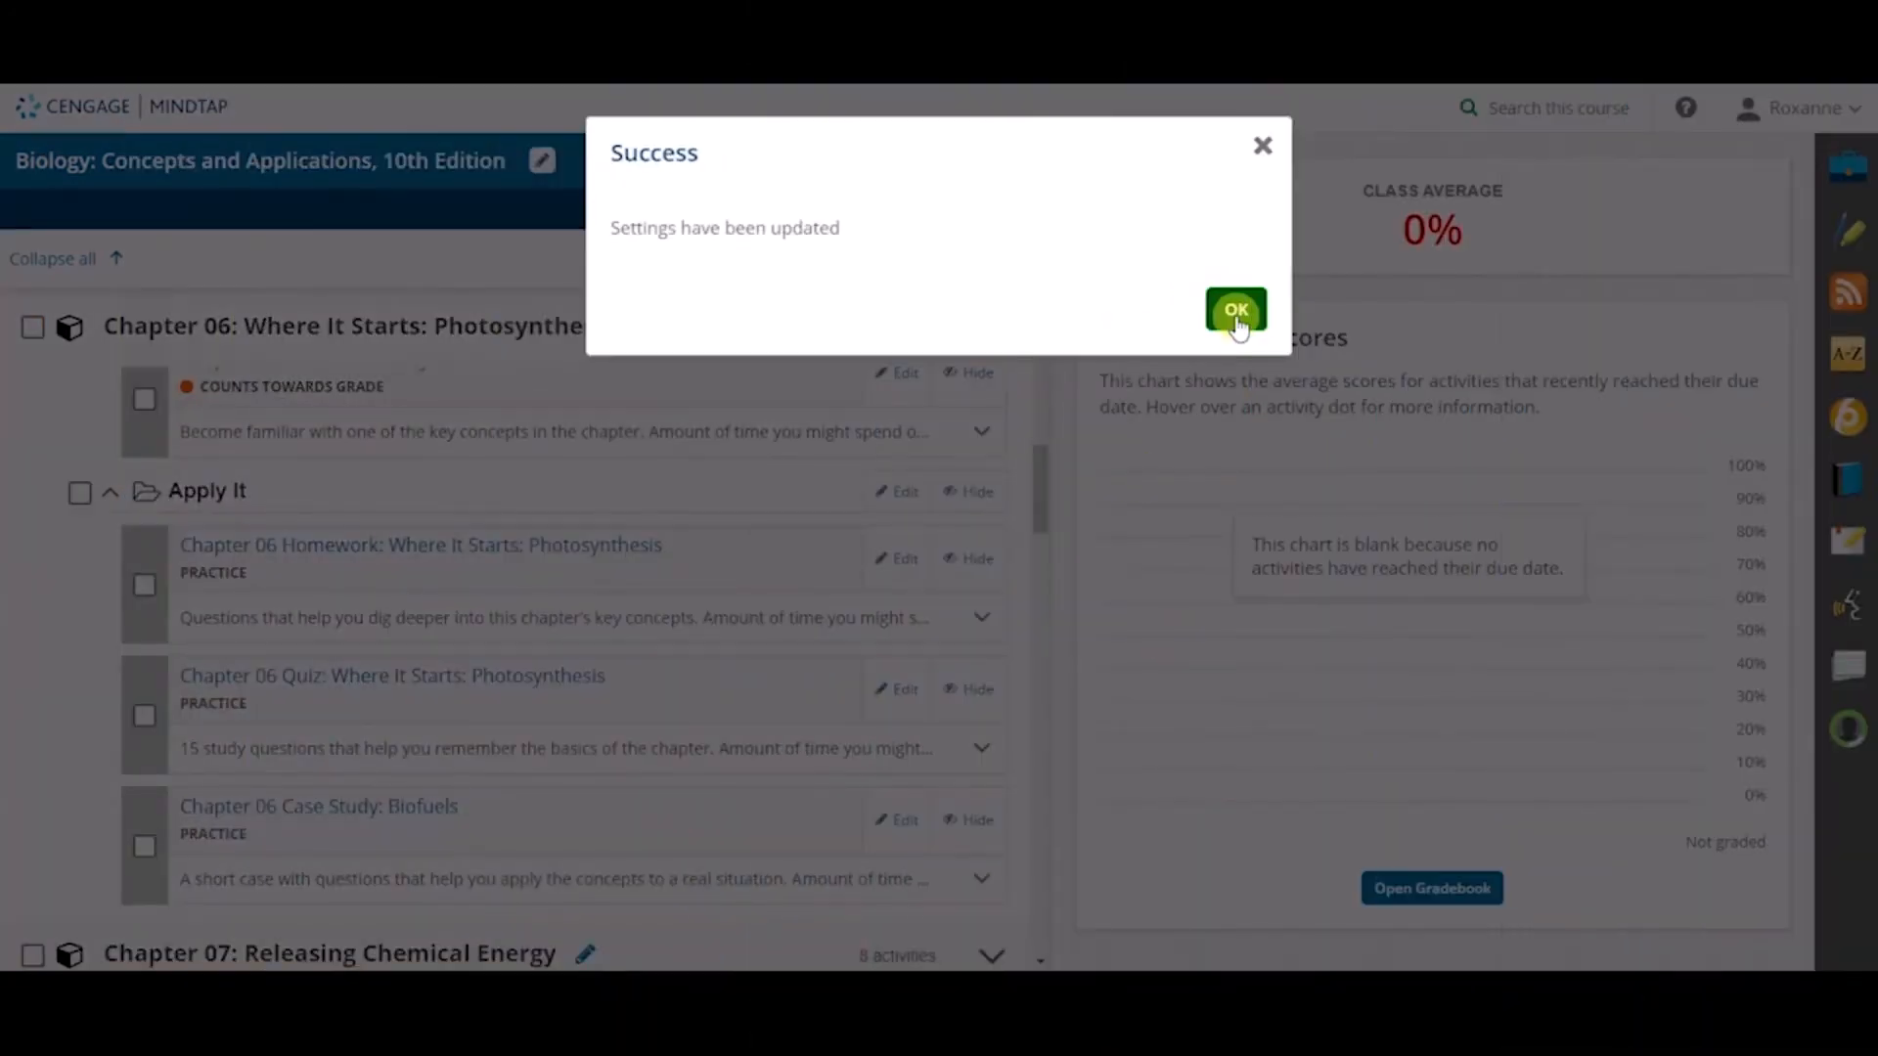
click(1234, 309)
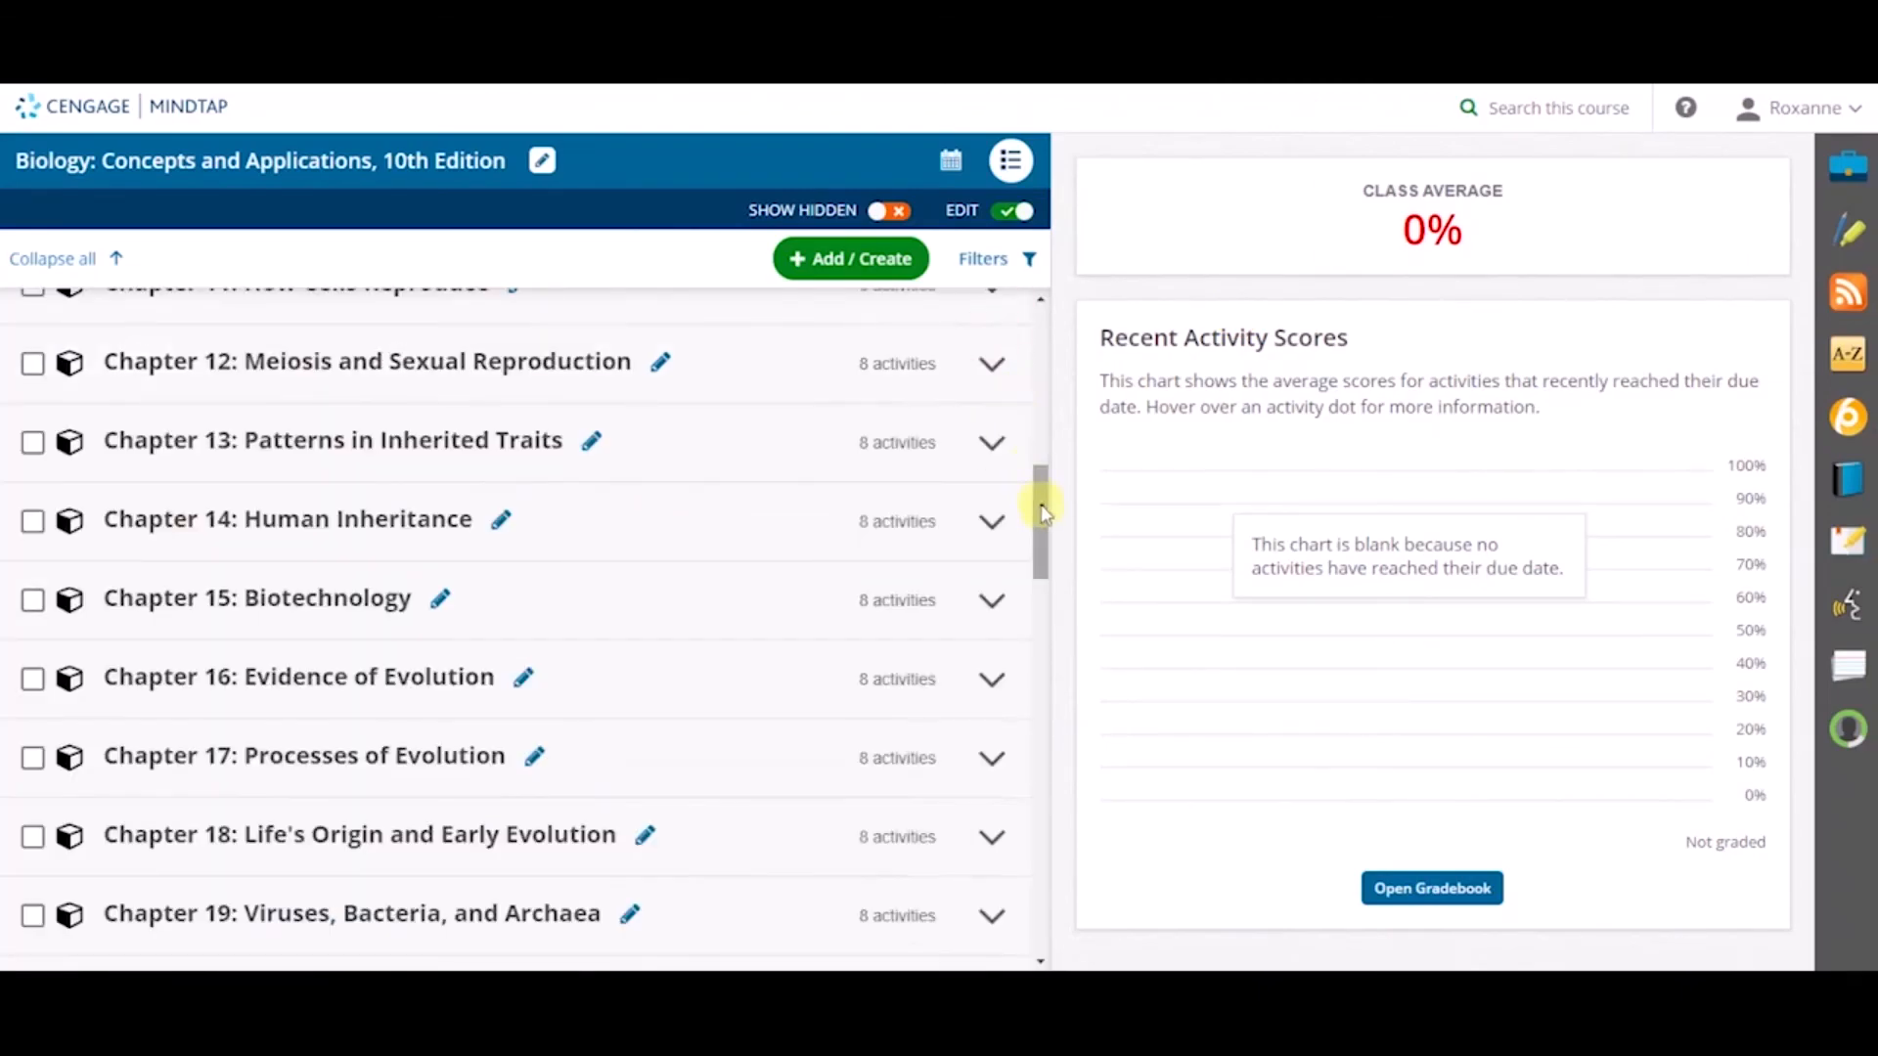